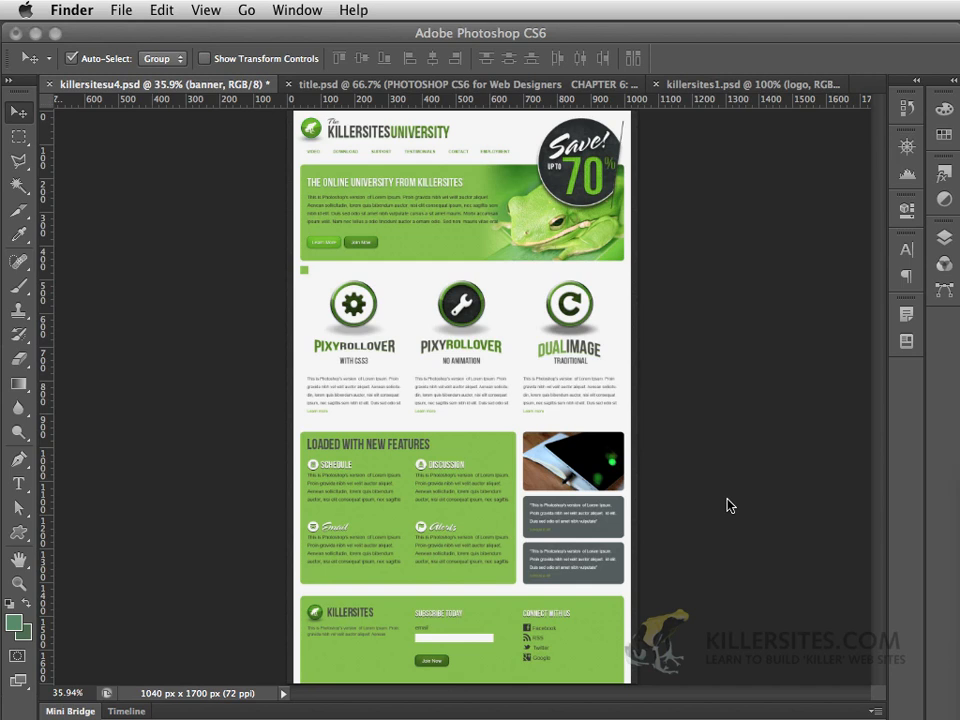
{"action": "mouse_move", "coordinate": [118, 154]}
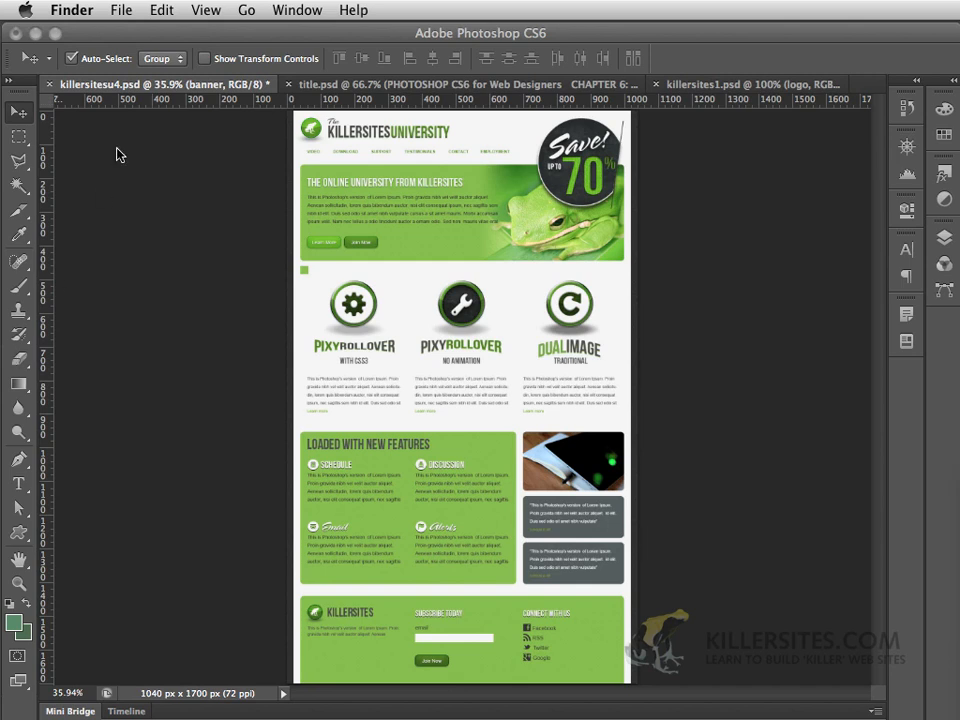
{"action": "mouse_move", "coordinate": [104, 96]}
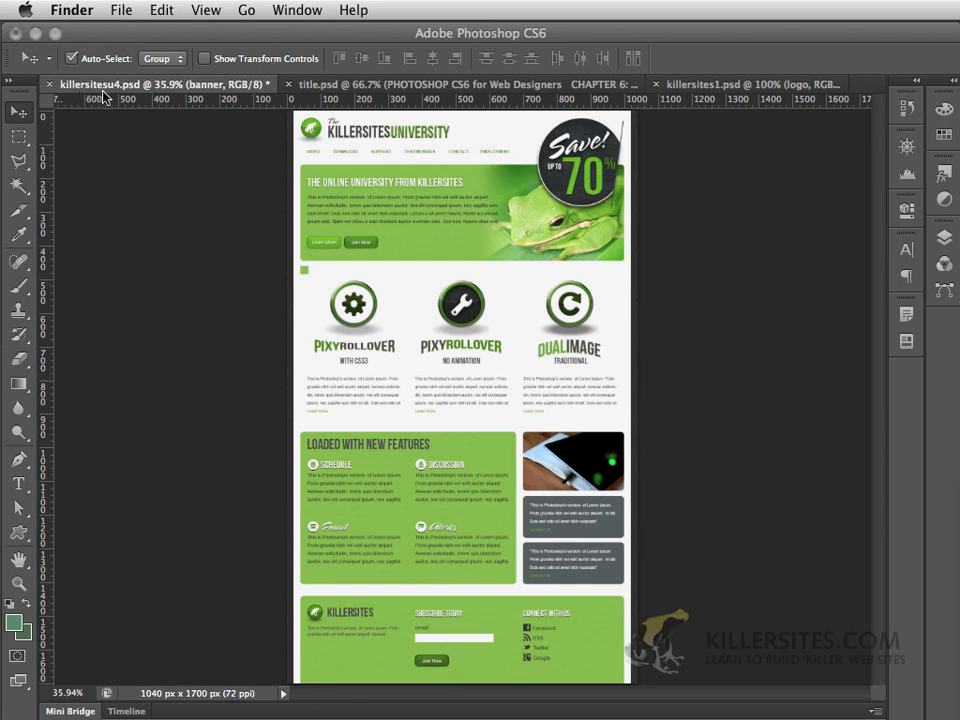
{"action": "mouse_move", "coordinate": [128, 96]}
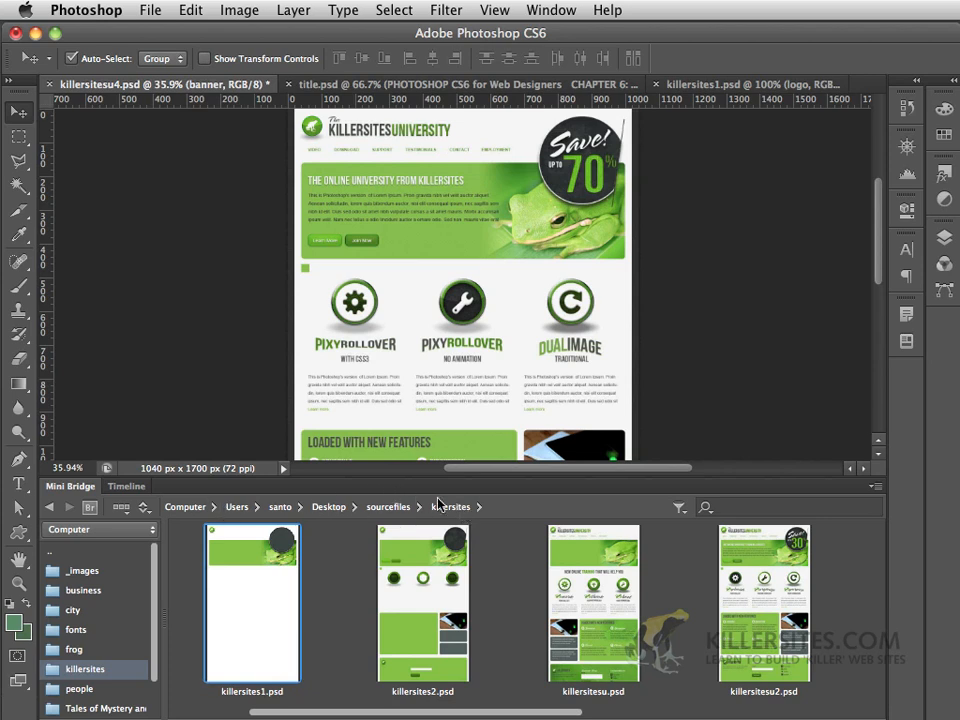
{"action": "mouse_move", "coordinate": [256, 612]}
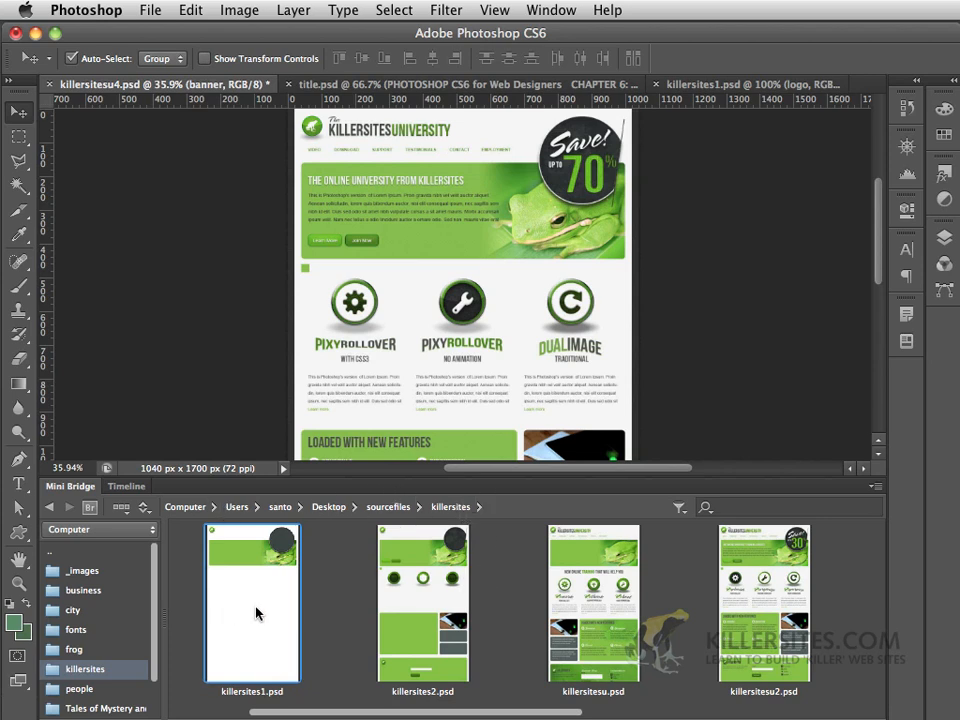
{"action": "mouse_move", "coordinate": [236, 700]}
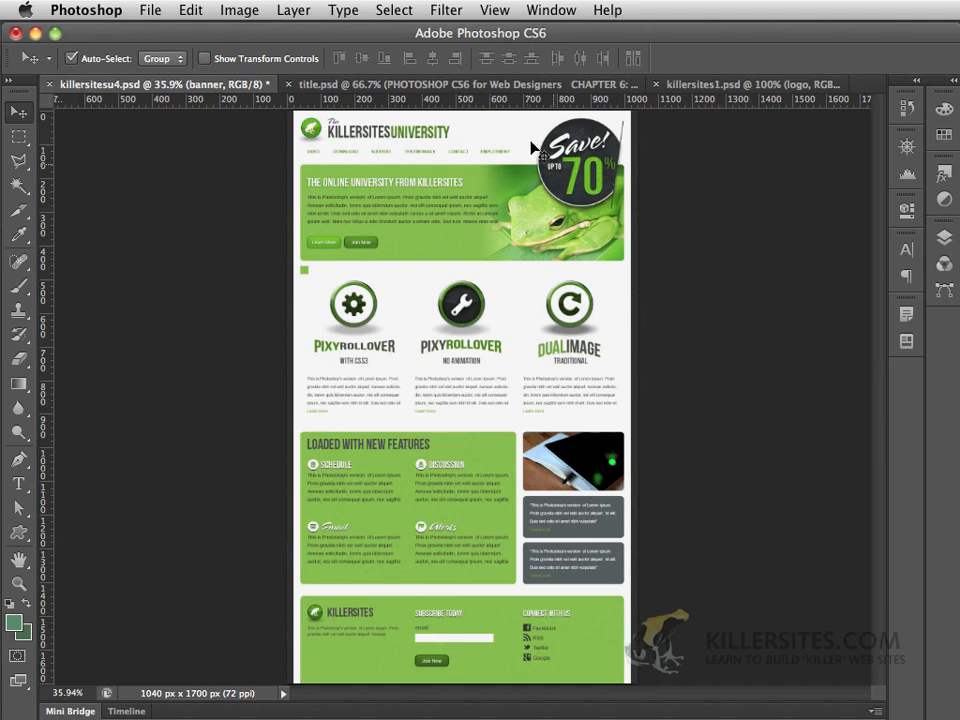
{"action": "mouse_move", "coordinate": [460, 450]}
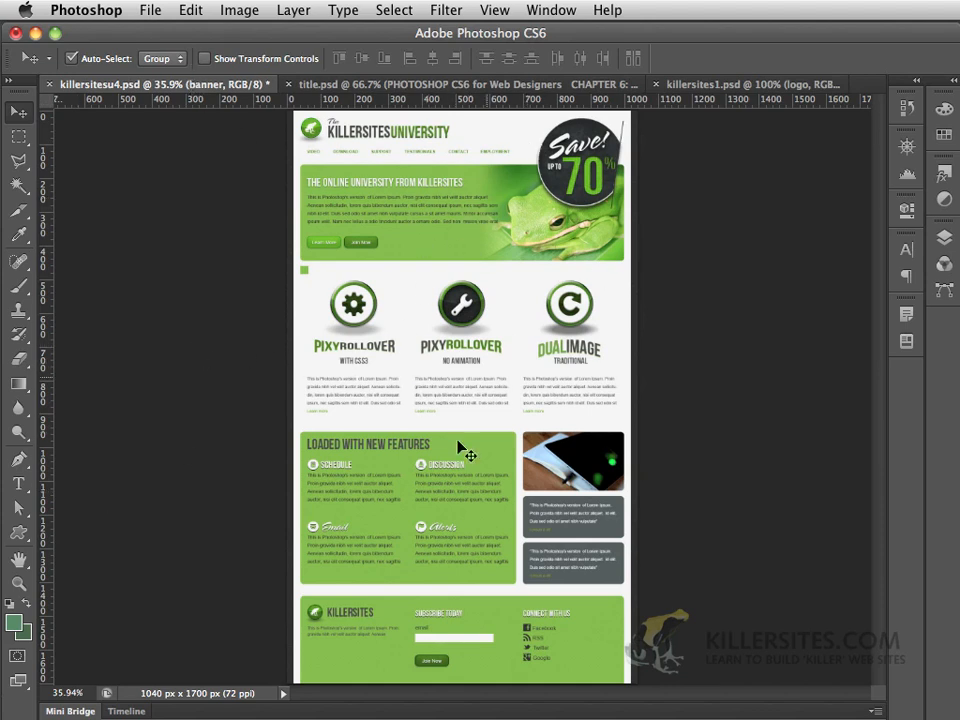
{"action": "mouse_move", "coordinate": [884, 108]}
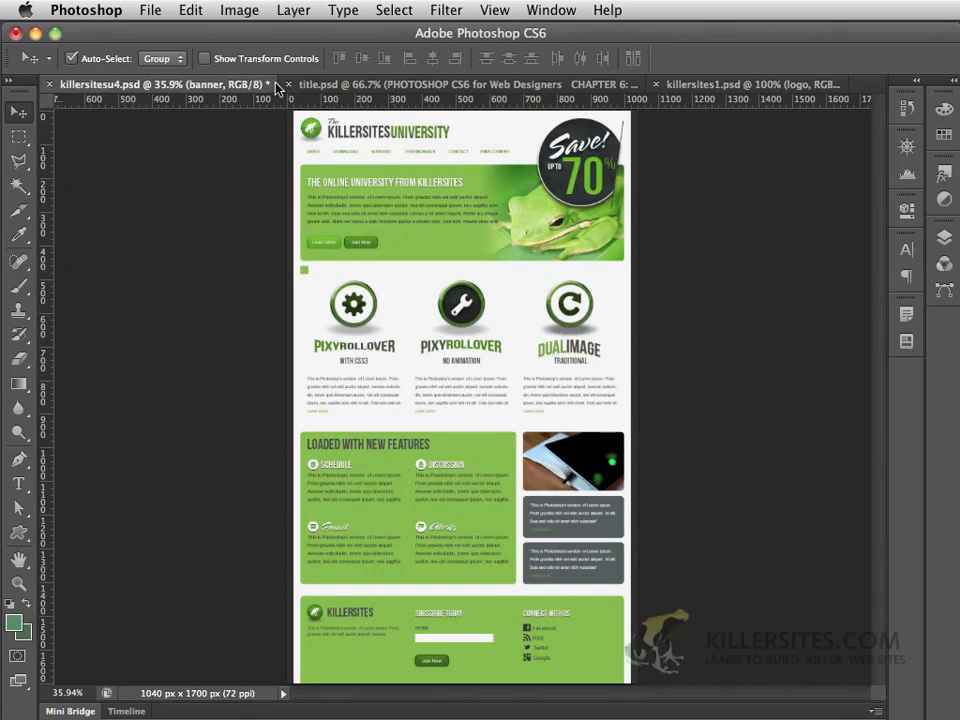
{"action": "mouse_move", "coordinate": [168, 96]}
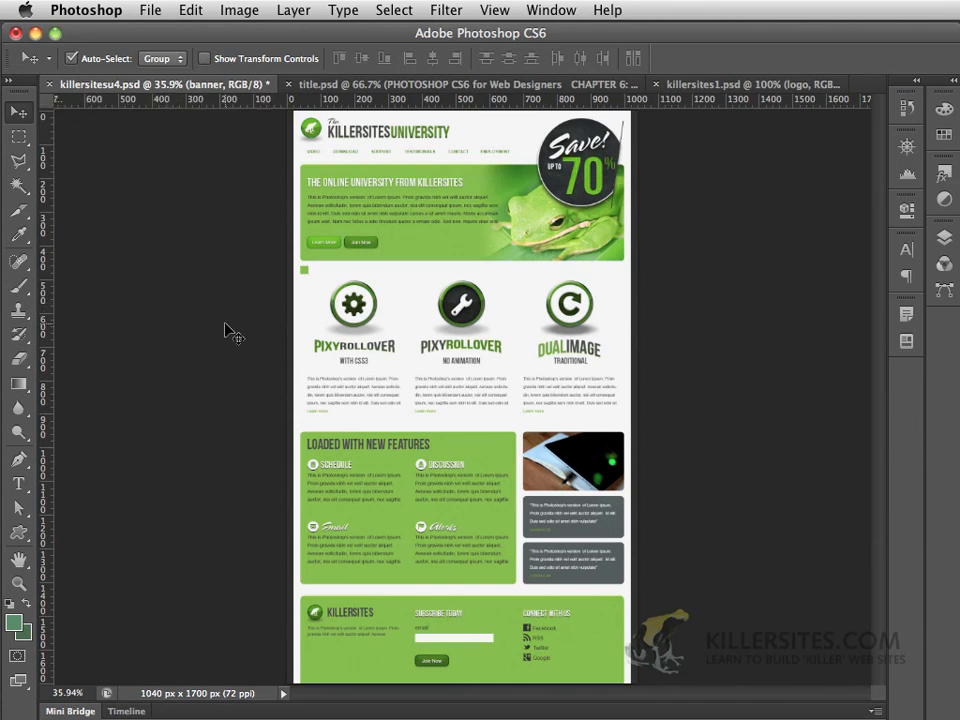
{"action": "mouse_move", "coordinate": [690, 88]}
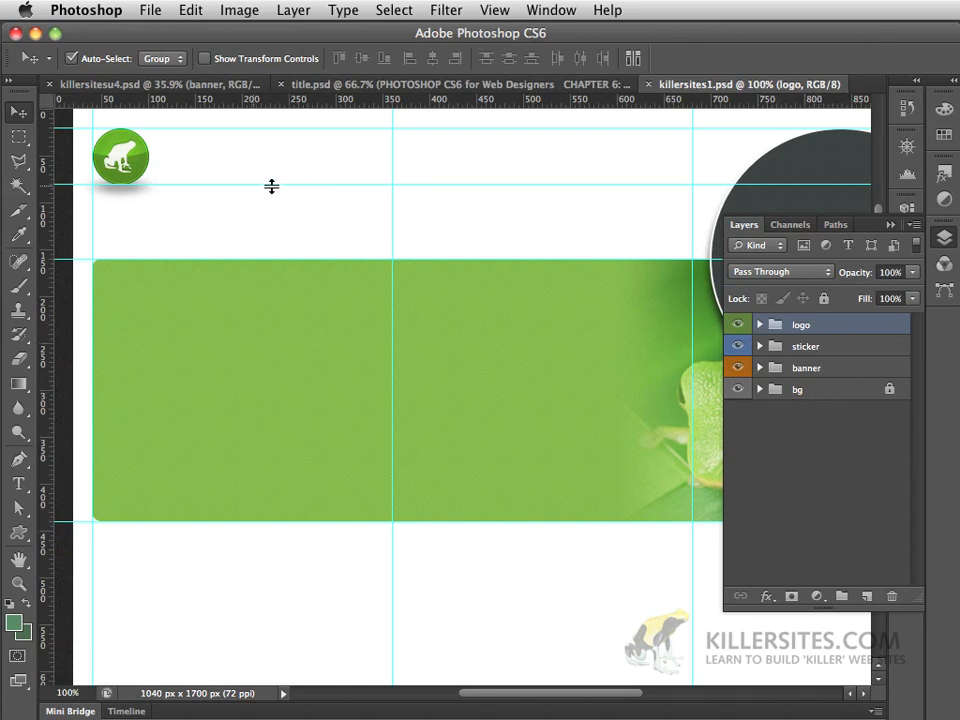
{"action": "mouse_move", "coordinate": [404, 192]}
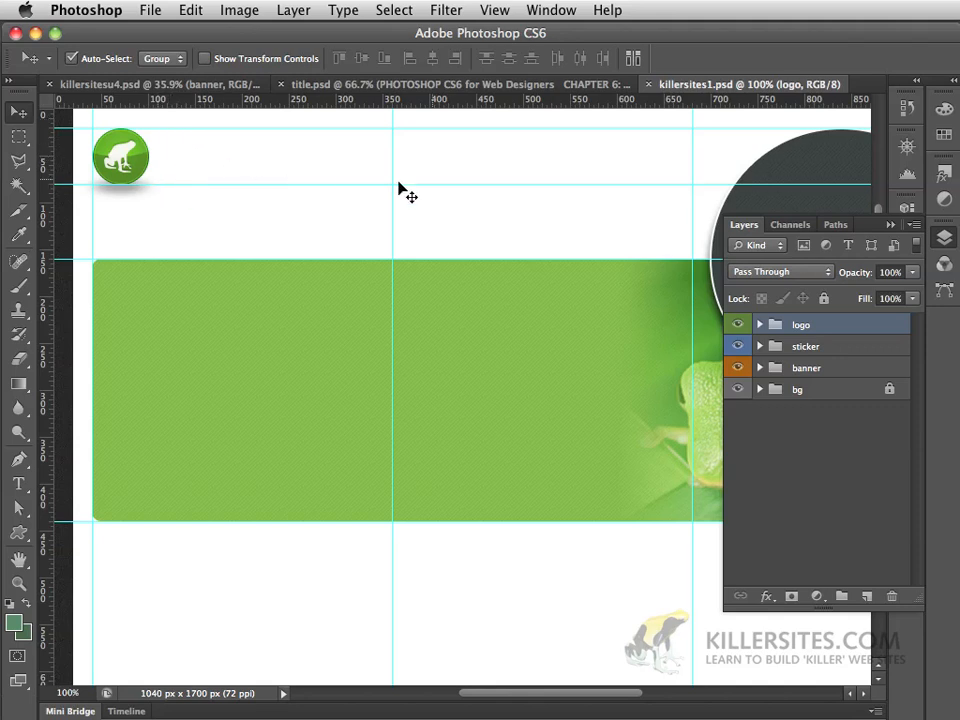
{"action": "mouse_move", "coordinate": [90, 442]}
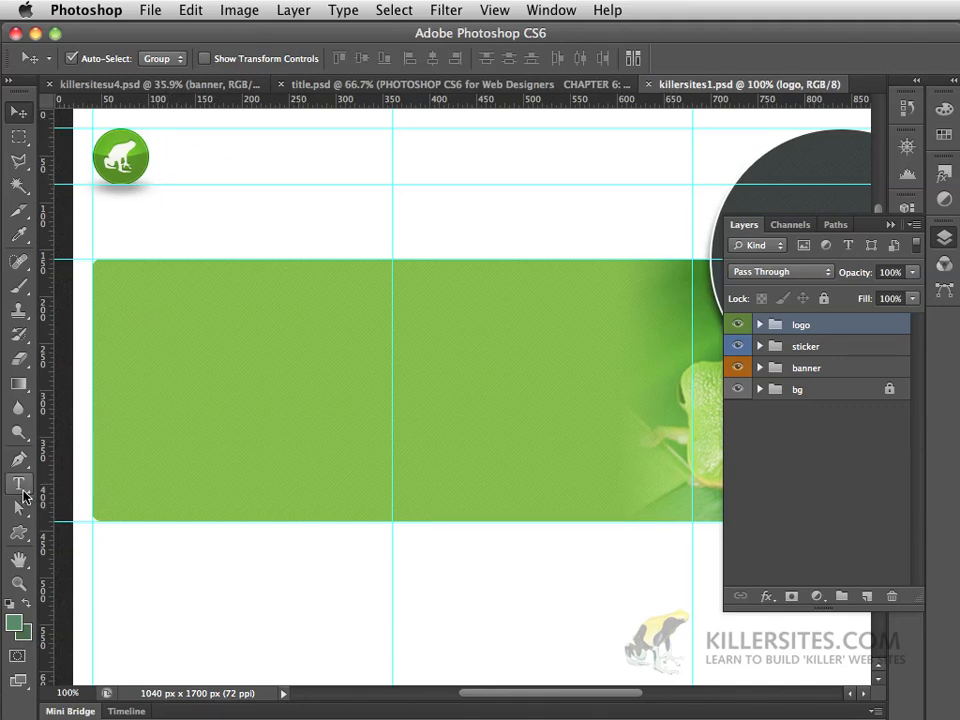
{"action": "mouse_move", "coordinate": [18, 486]}
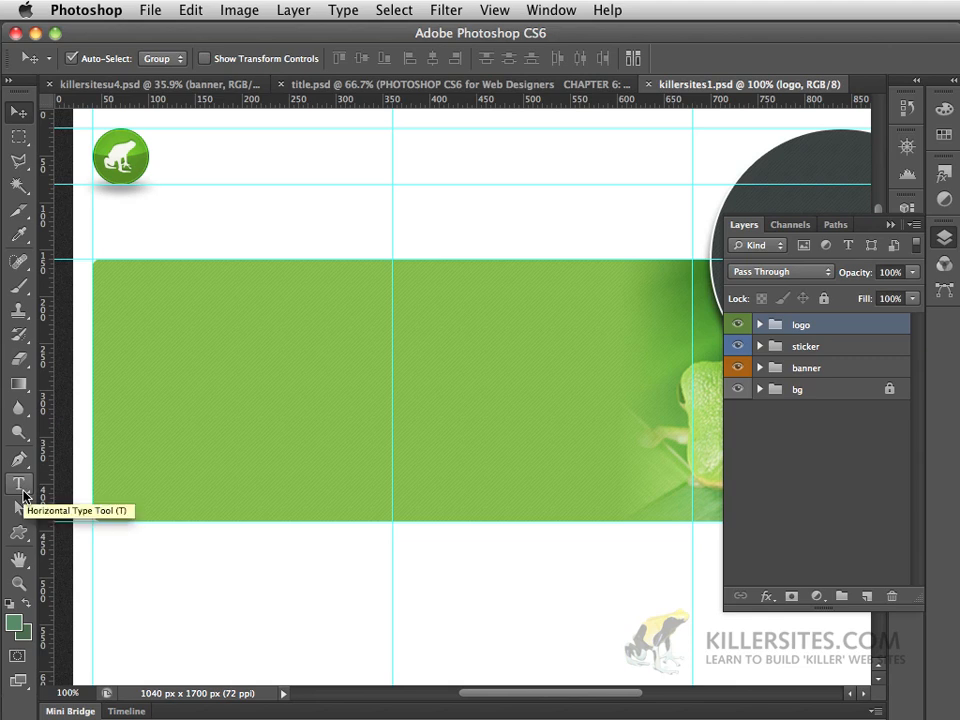
Select the Horizontal Type Tool with Bebas Neue at 50 pt ready
{"action": "left_click", "coordinate": [18, 484]}
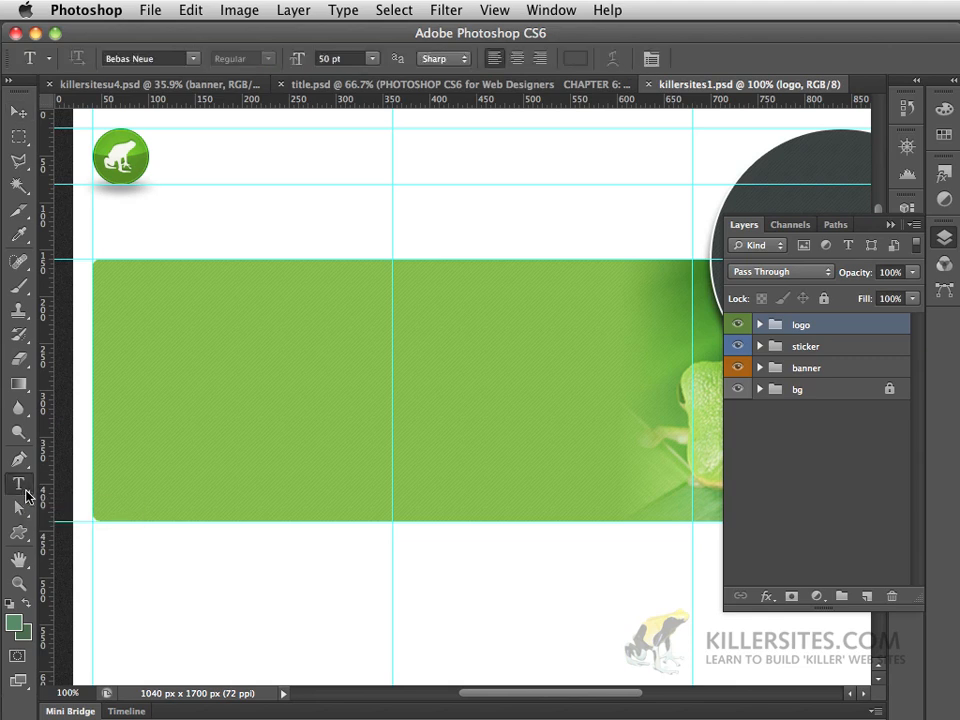
{"action": "mouse_move", "coordinate": [196, 210]}
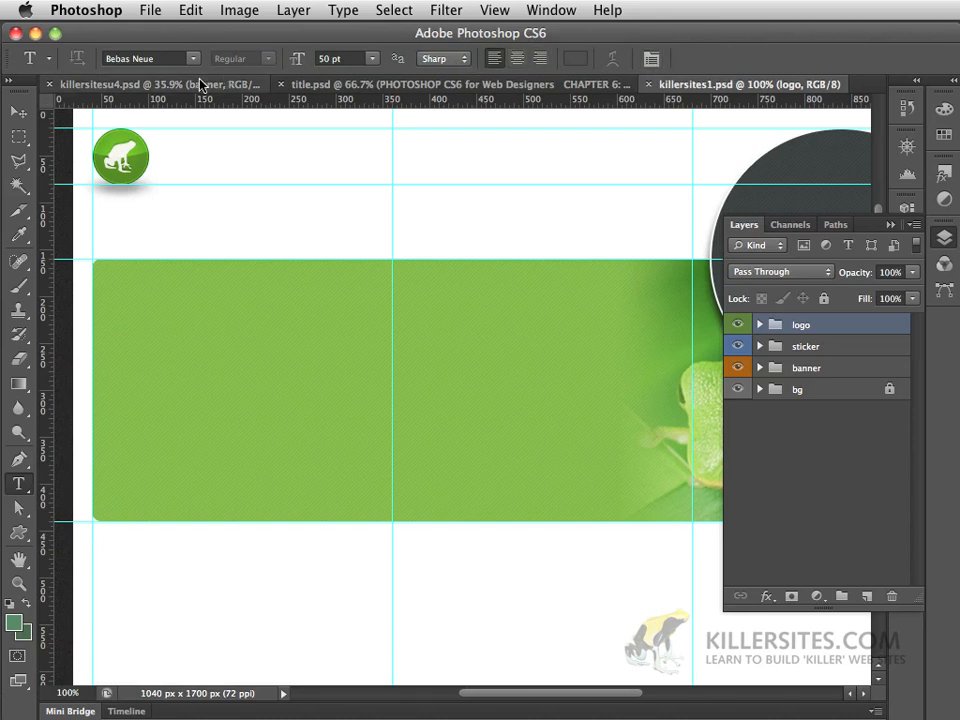
{"action": "mouse_move", "coordinate": [182, 164]}
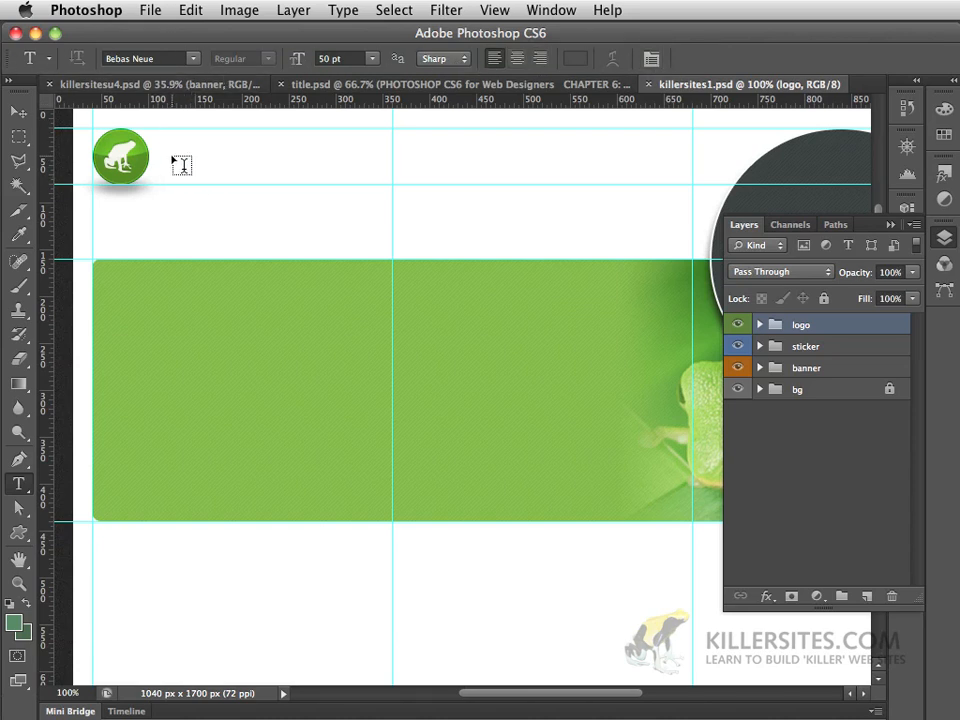
Start a new type layer beside the frog logo and enter throwaway test letters
{"action": "left_click", "coordinate": [182, 164]}
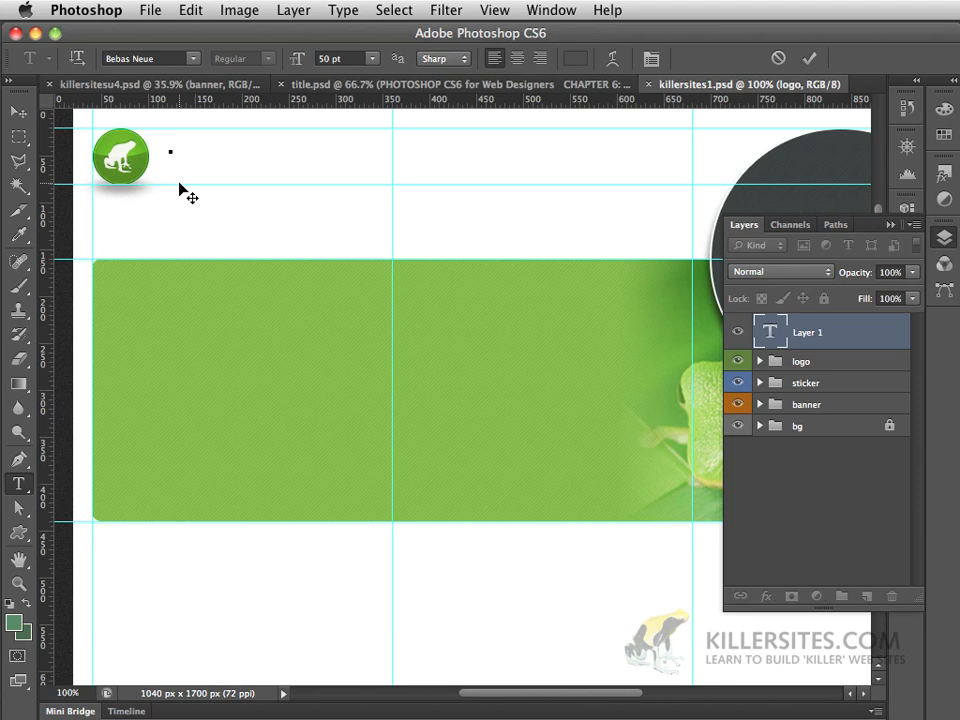
{"action": "left_click", "coordinate": [170, 150]}
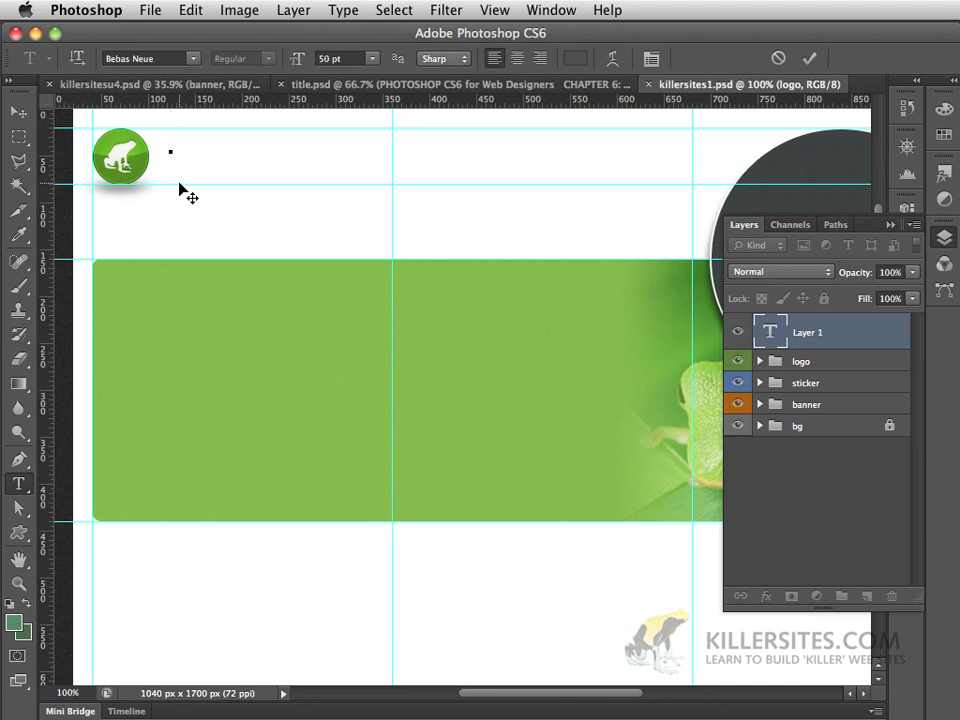
{"action": "type", "text": "KJGSHGSDKGSD KHASGD KHSGDHSGDJKAHSGD"}
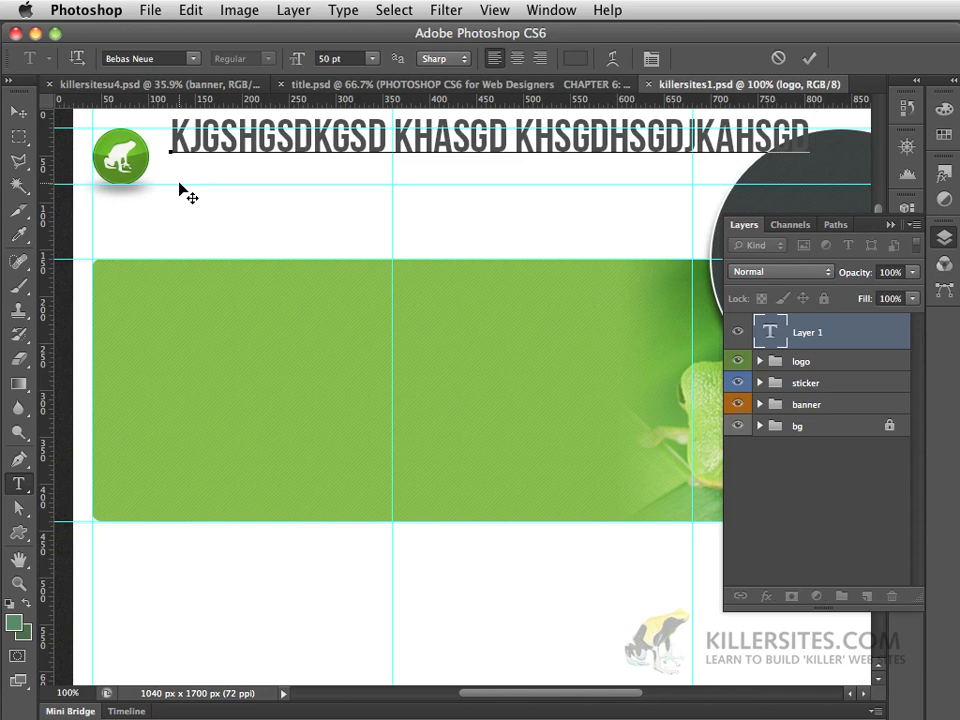
{"action": "type", "text": "YRY"}
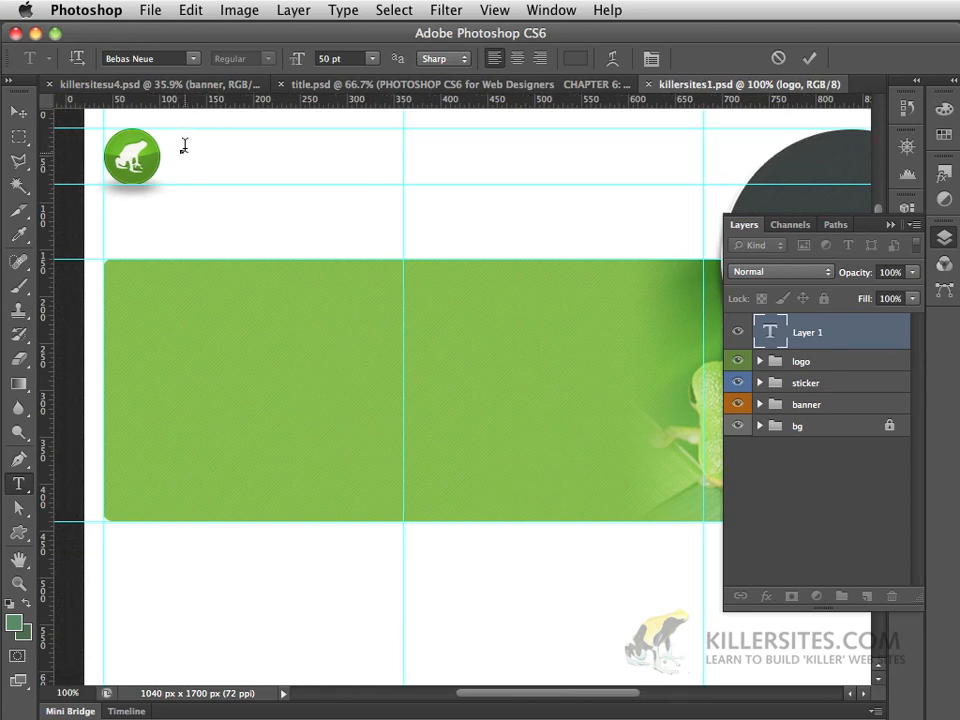
Enter KILLERSITESUNIVERSITY in Bebas Neue beside the frog logo
{"action": "left_click", "coordinate": [182, 150]}
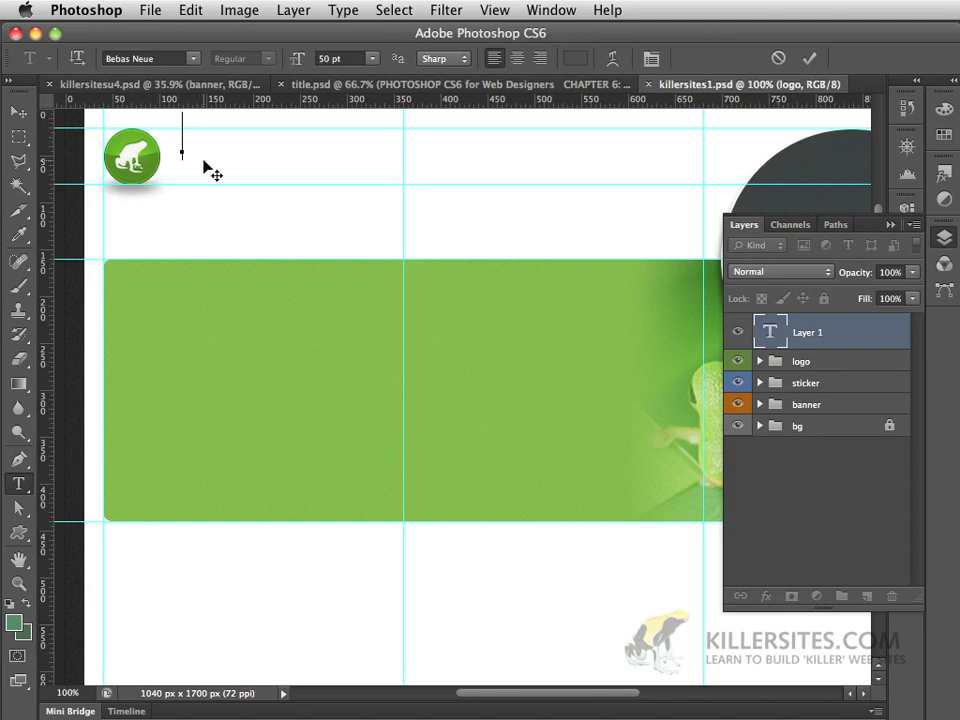
{"action": "type", "text": "K"}
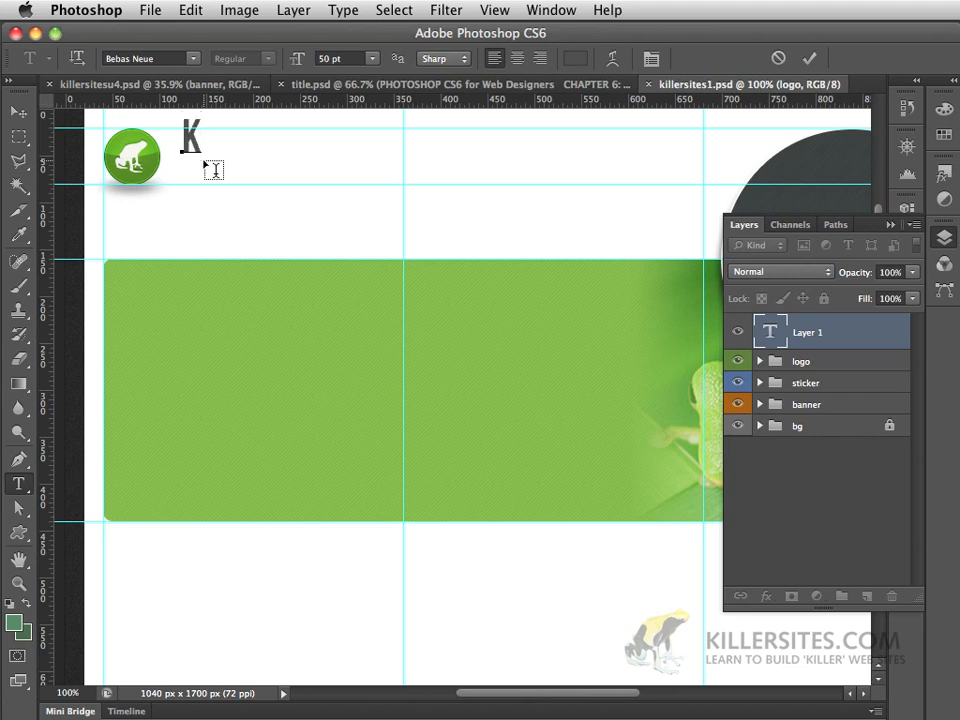
{"action": "type", "text": "ILLER"}
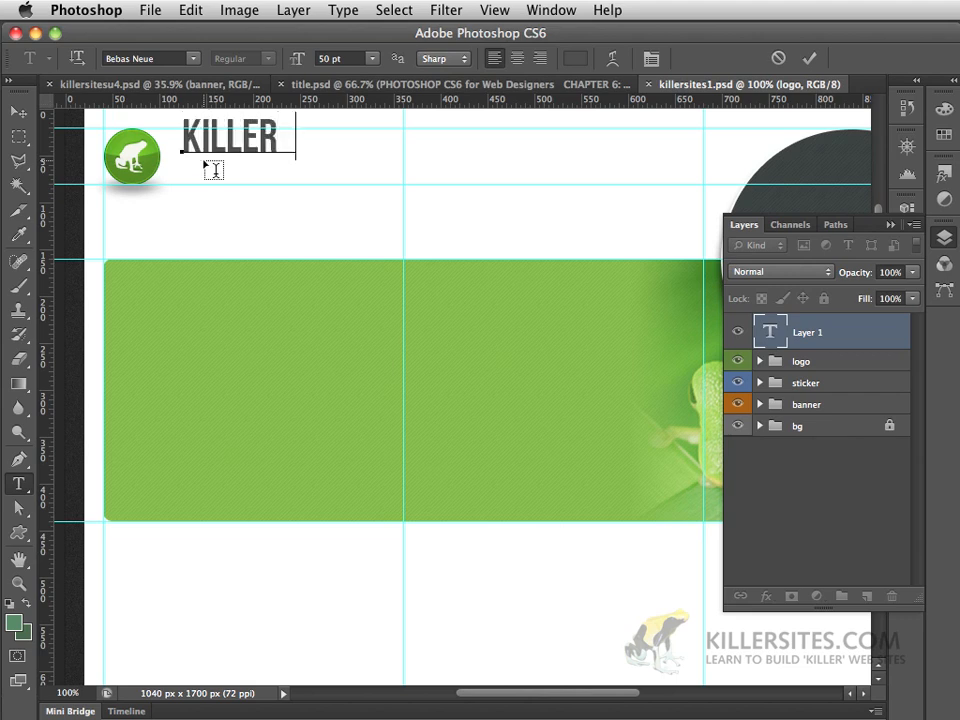
{"action": "type", "text": "SITES"}
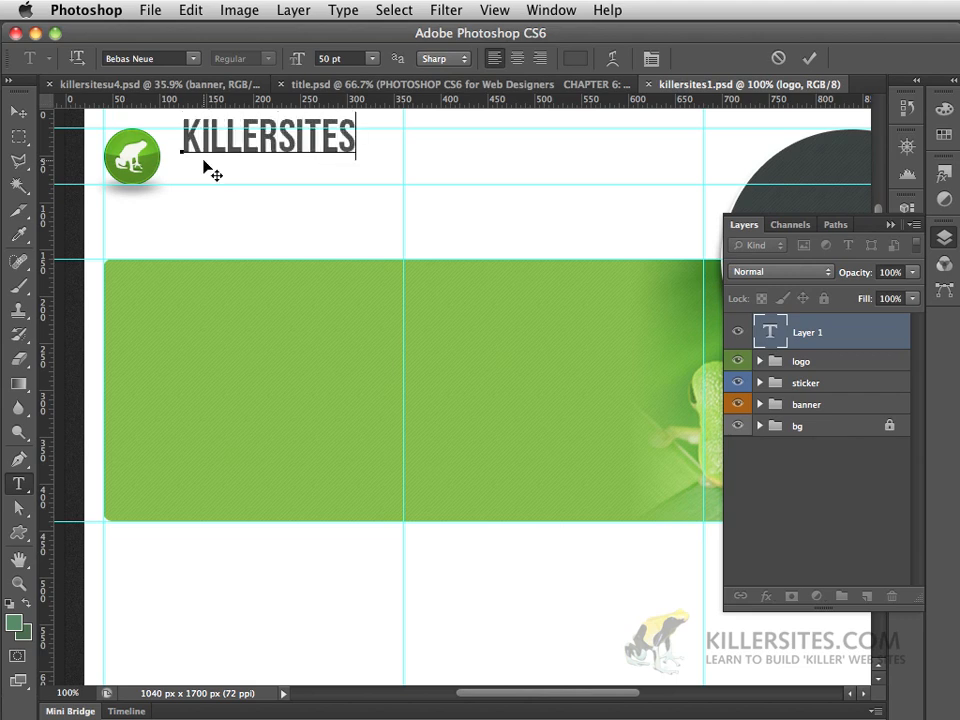
{"action": "type", "text": "UNIVE"}
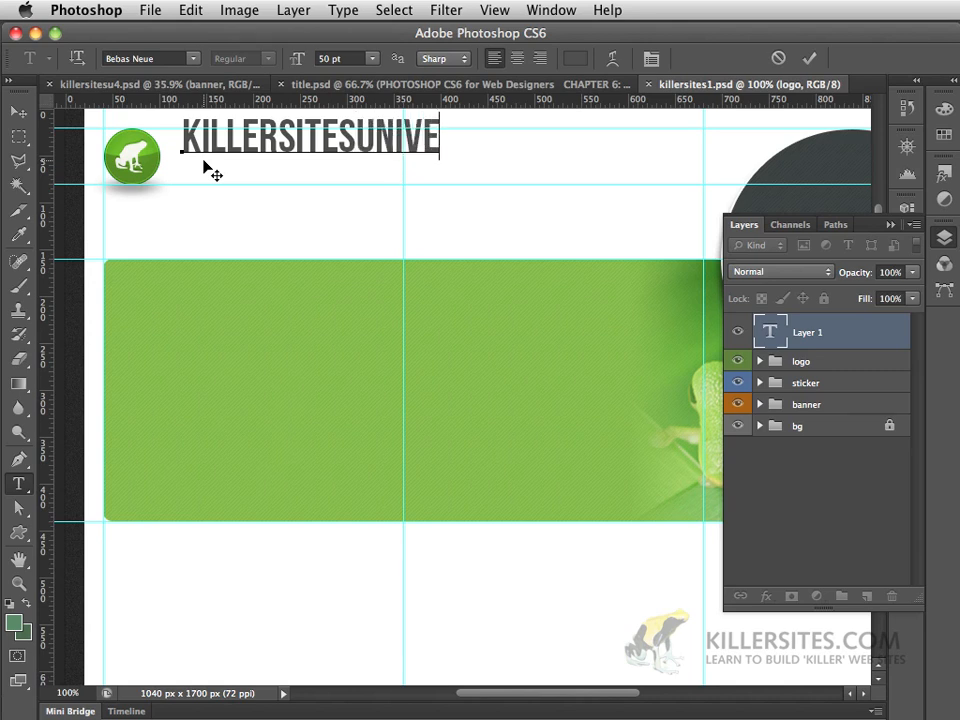
{"action": "type", "text": "RSITY"}
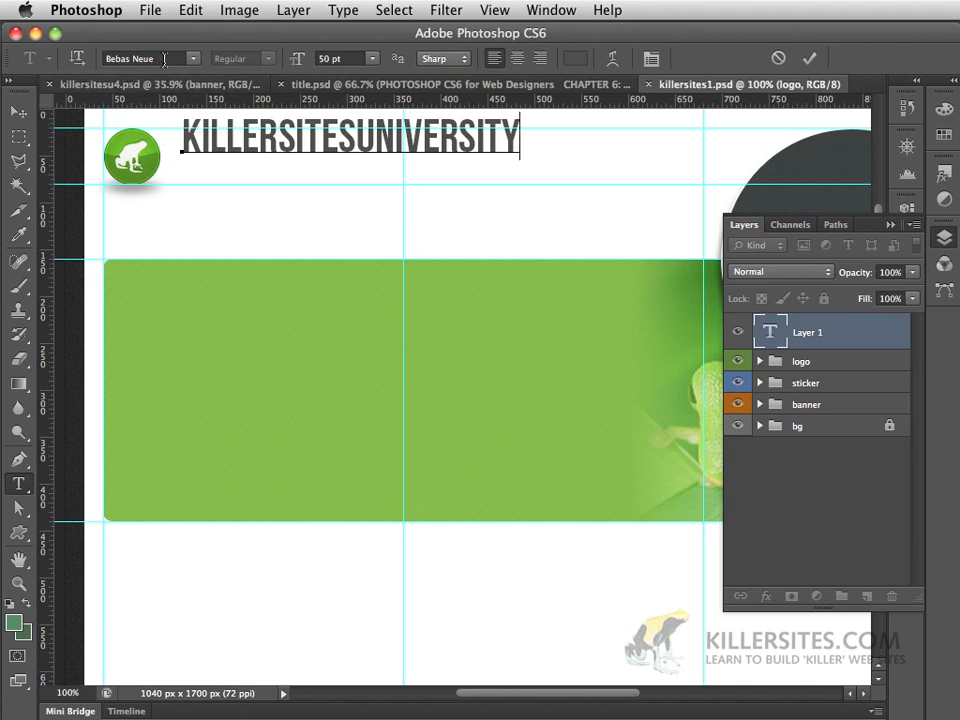
{"action": "mouse_move", "coordinate": [368, 288]}
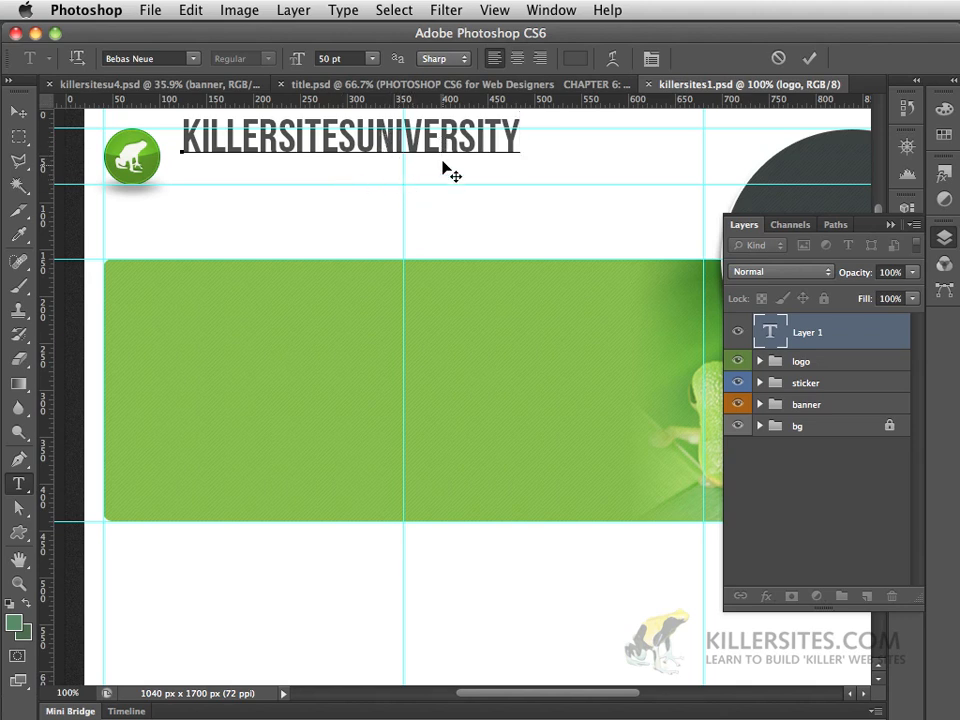
{"action": "mouse_move", "coordinate": [460, 224]}
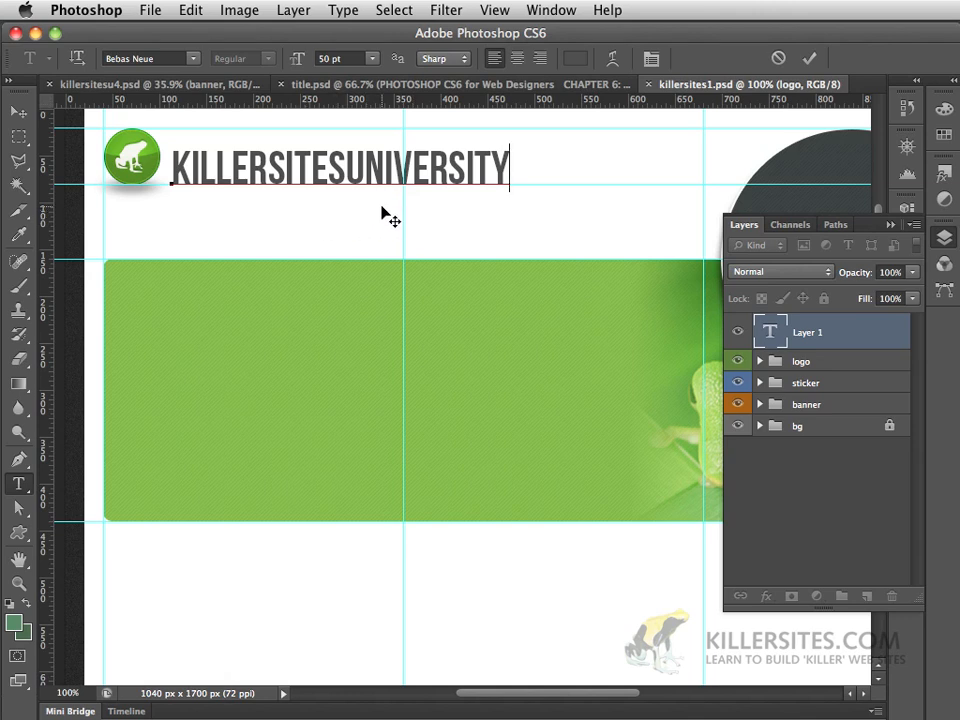
{"action": "mouse_move", "coordinate": [388, 216]}
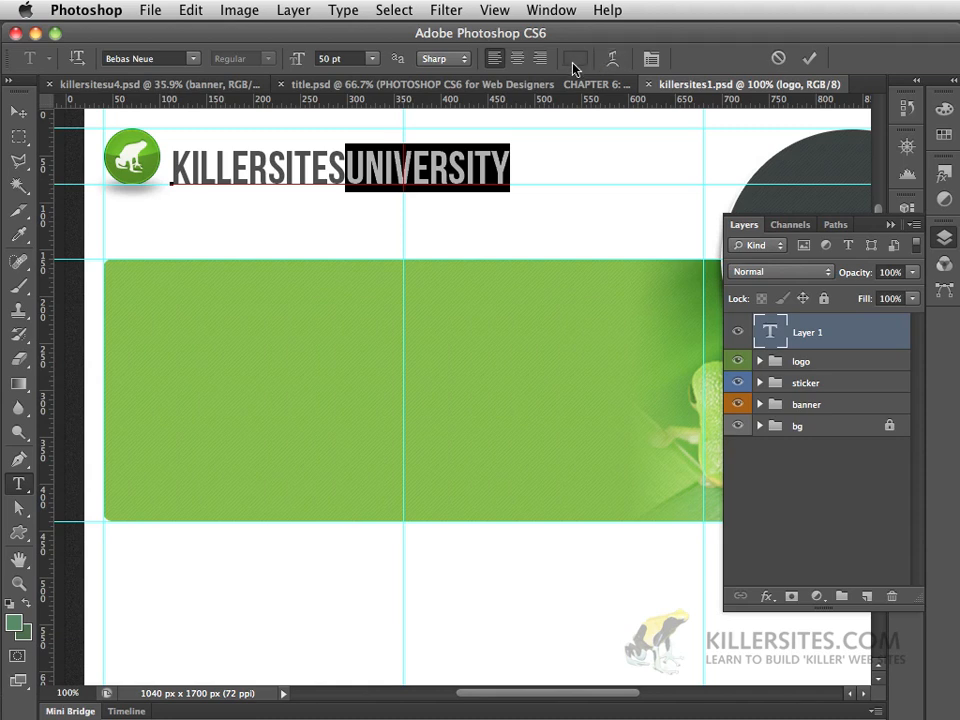
Colour the word UNIVERSITY green via the text colour picker
{"action": "left_click", "coordinate": [576, 58]}
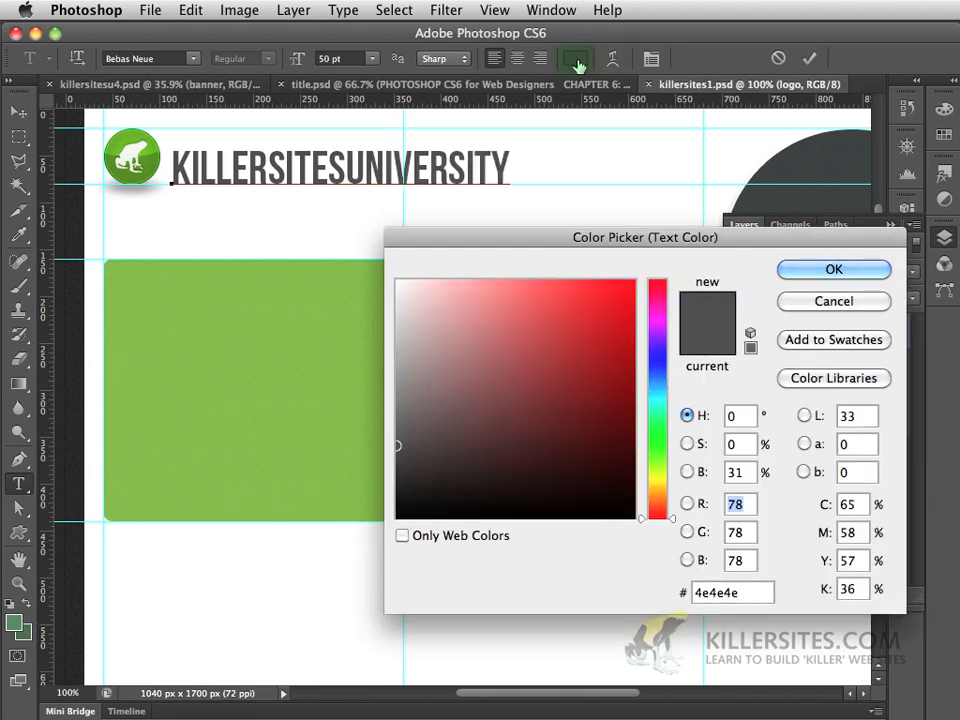
{"action": "mouse_move", "coordinate": [670, 524]}
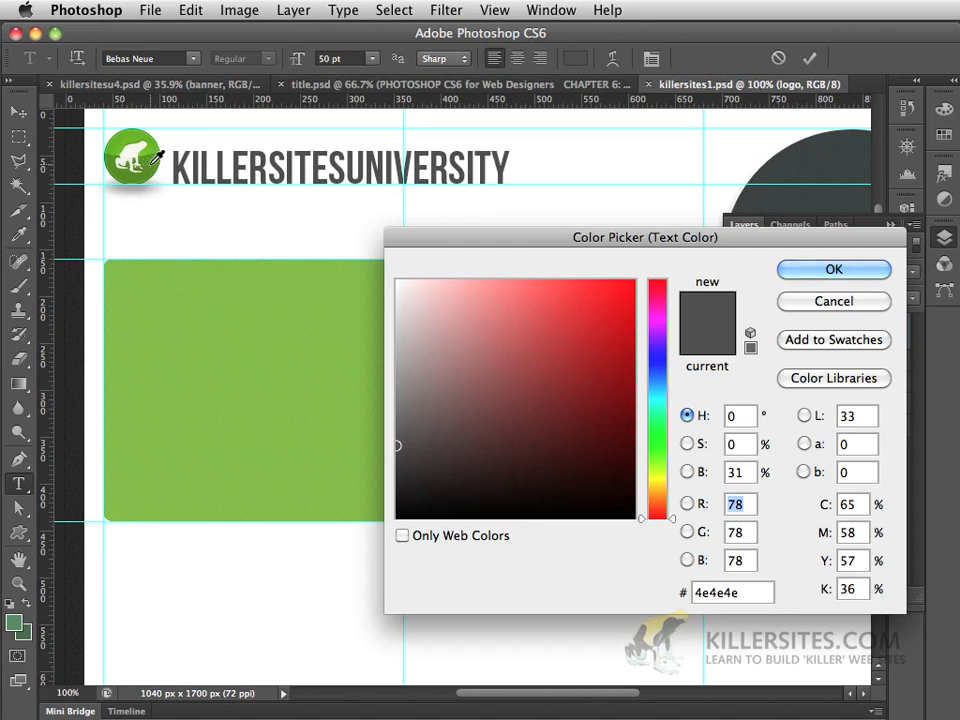
{"action": "left_click", "coordinate": [606, 388]}
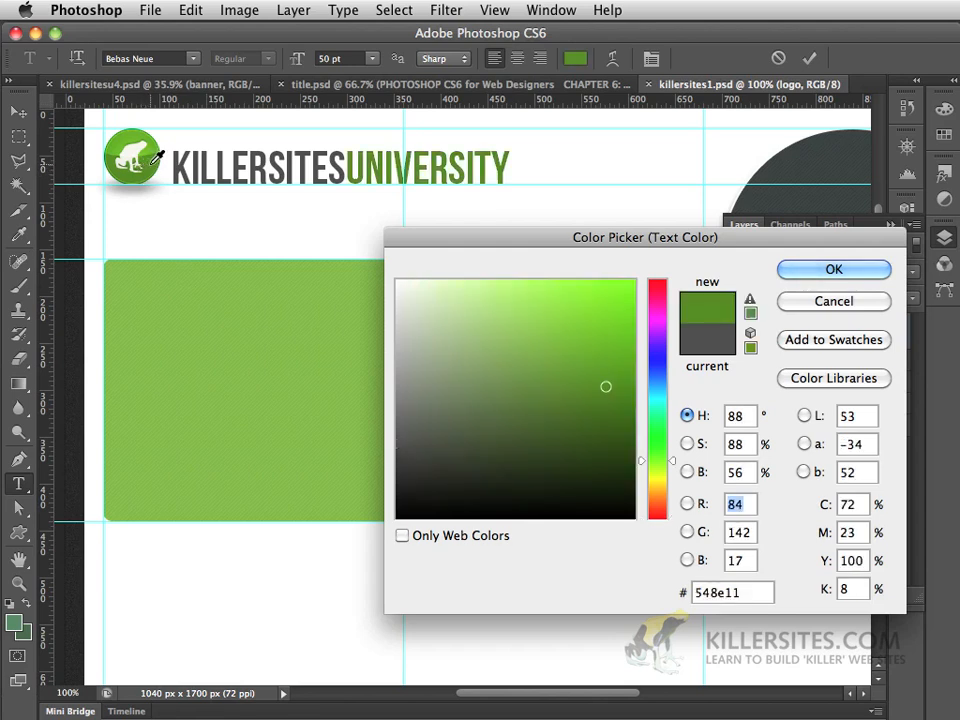
{"action": "left_click", "coordinate": [832, 268]}
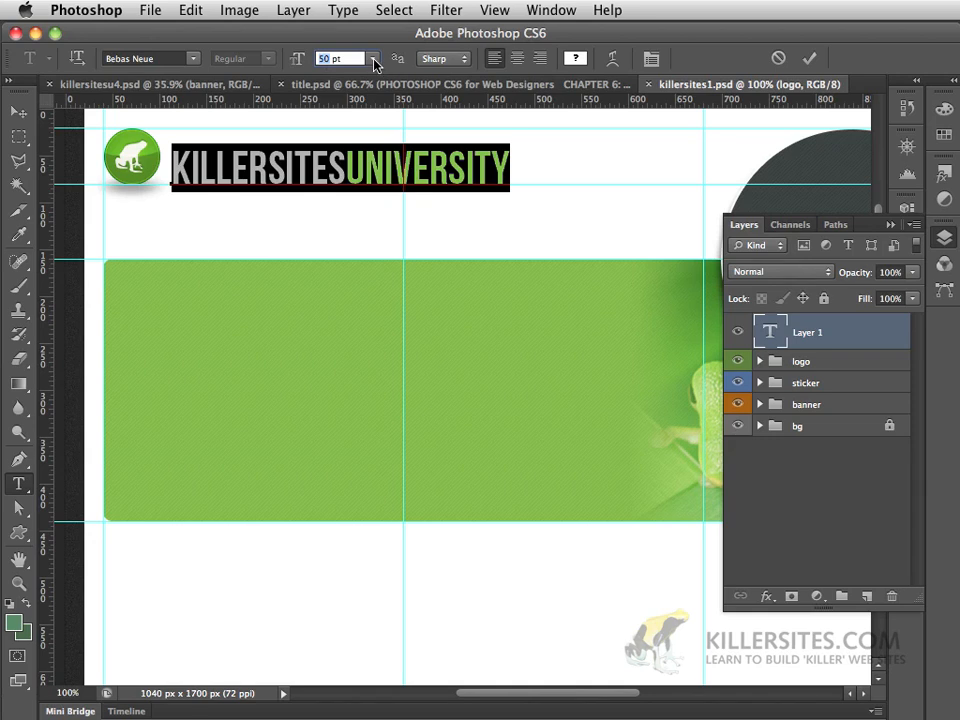
Preview the logo text at 37 and 54 pt before keeping 50 pt
{"action": "left_click", "coordinate": [374, 58]}
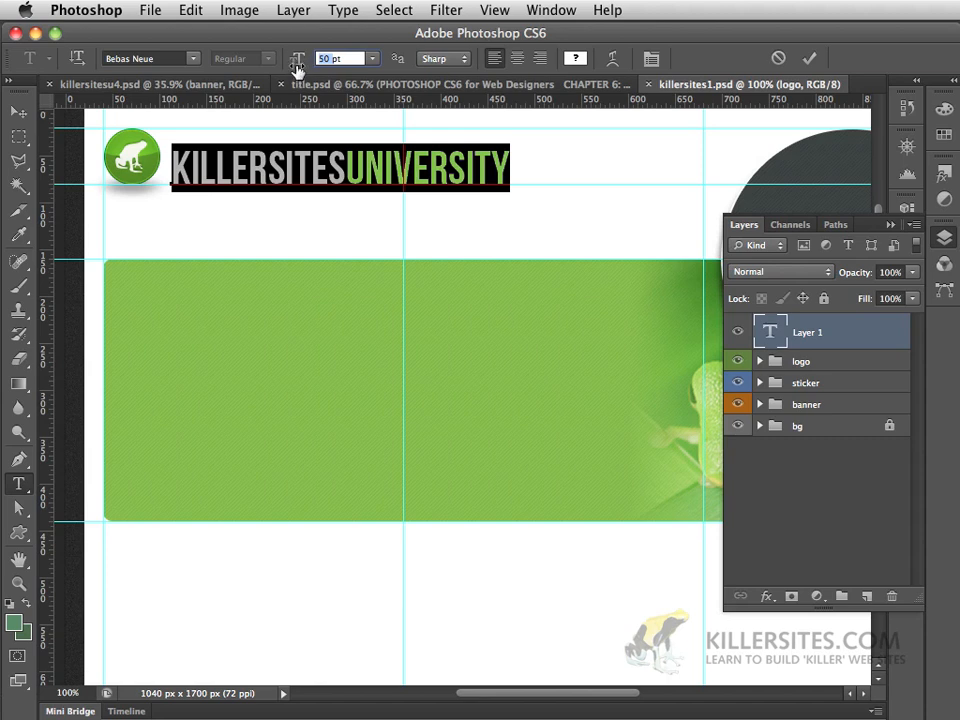
{"action": "mouse_move", "coordinate": [298, 64]}
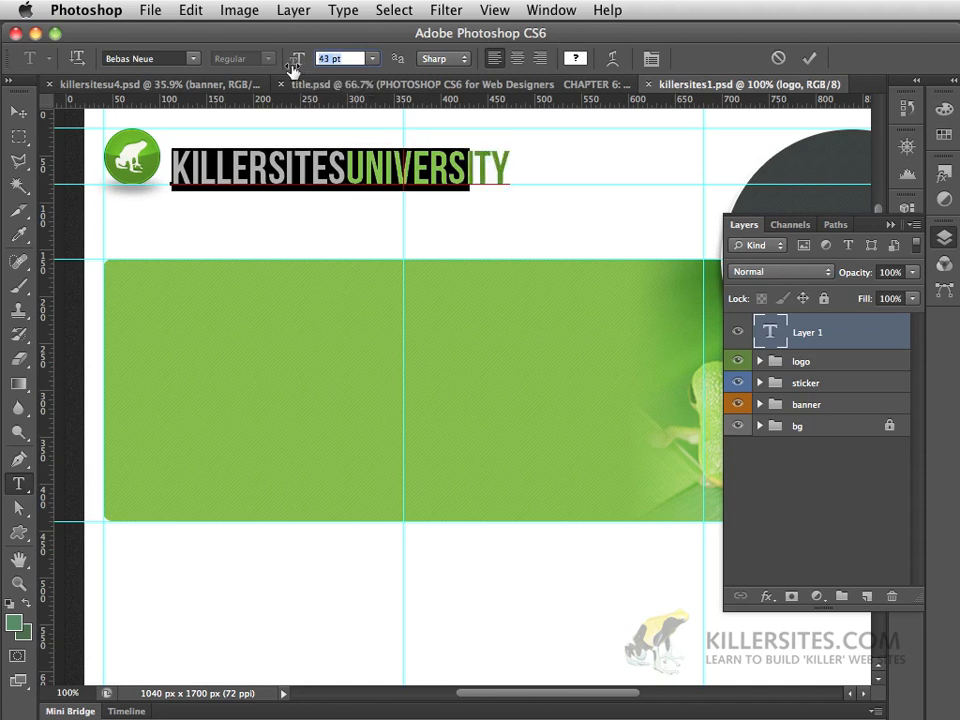
{"action": "type", "text": "37"}
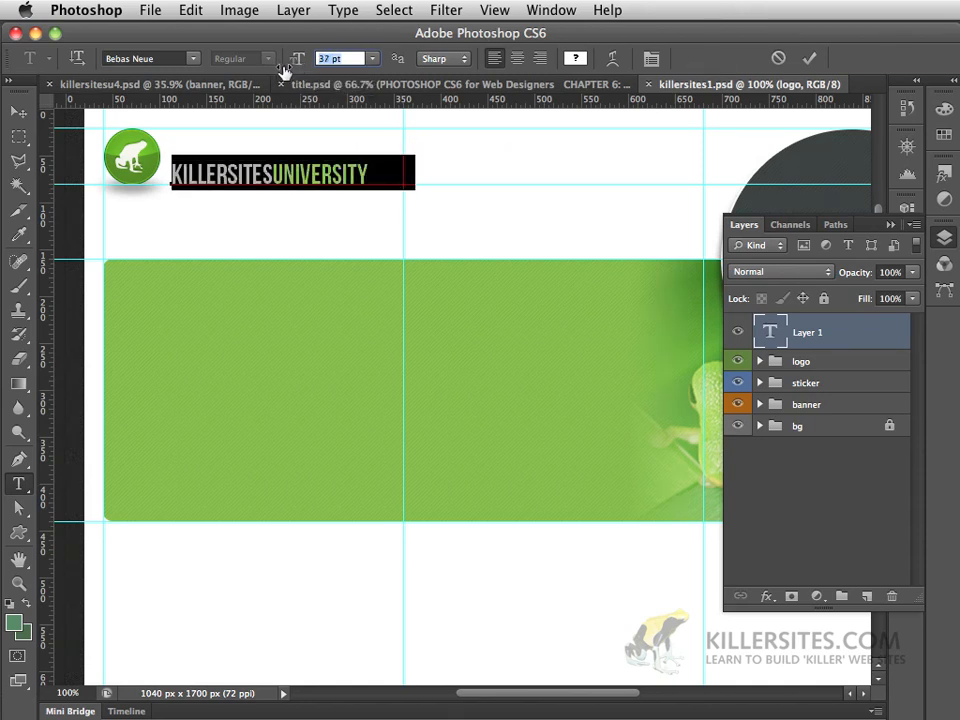
{"action": "type", "text": "54"}
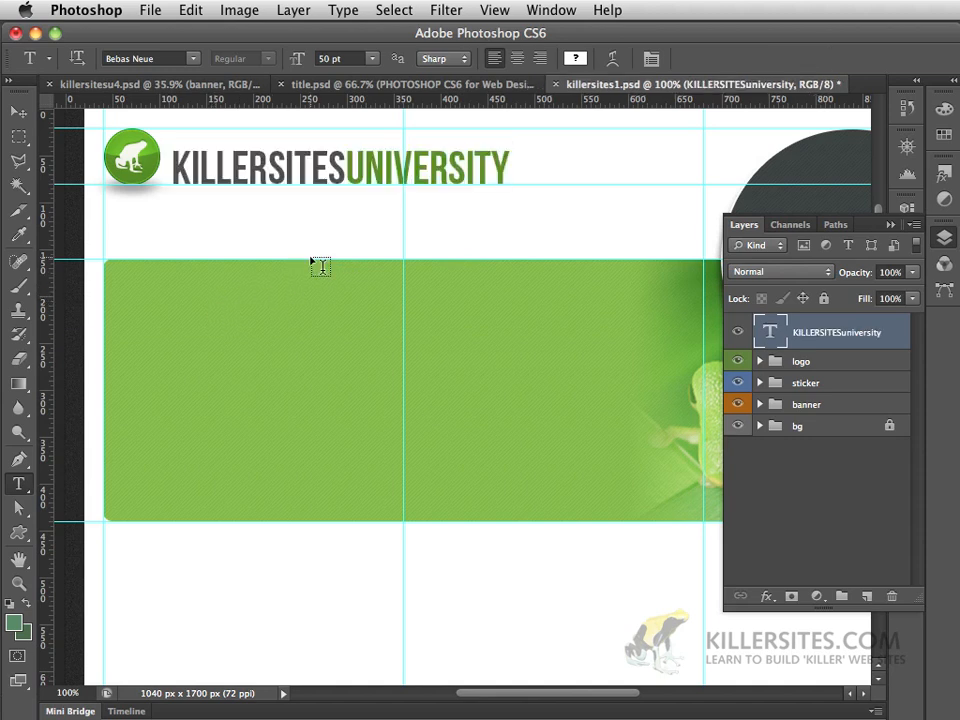
{"action": "mouse_move", "coordinate": [180, 220]}
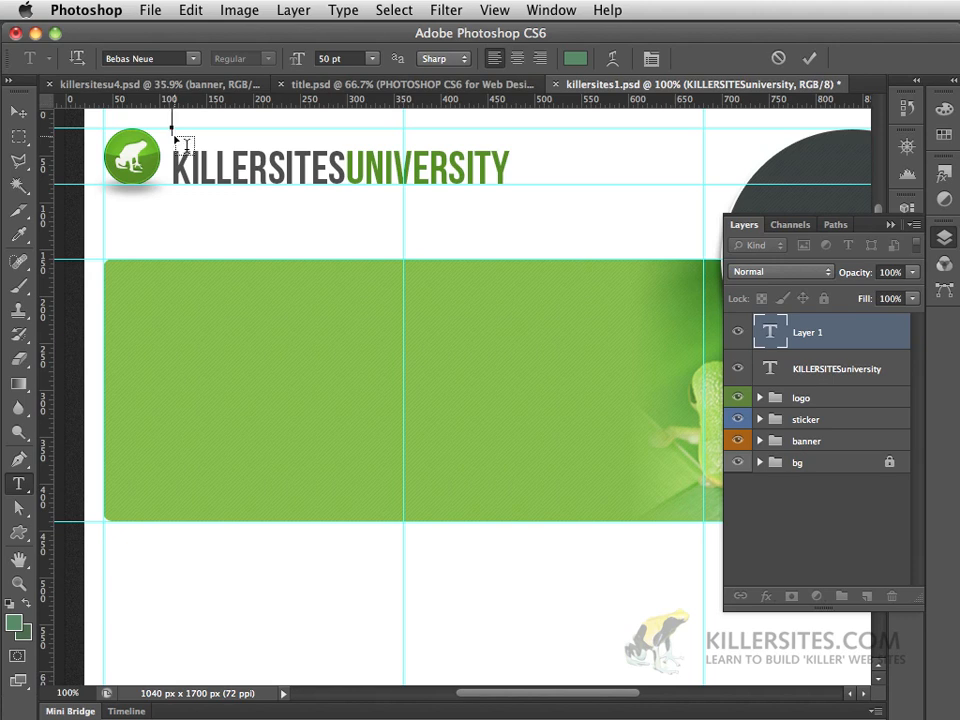
Add the word THE above the logo and change its font to Spring LP Std
{"action": "type", "text": "THE"}
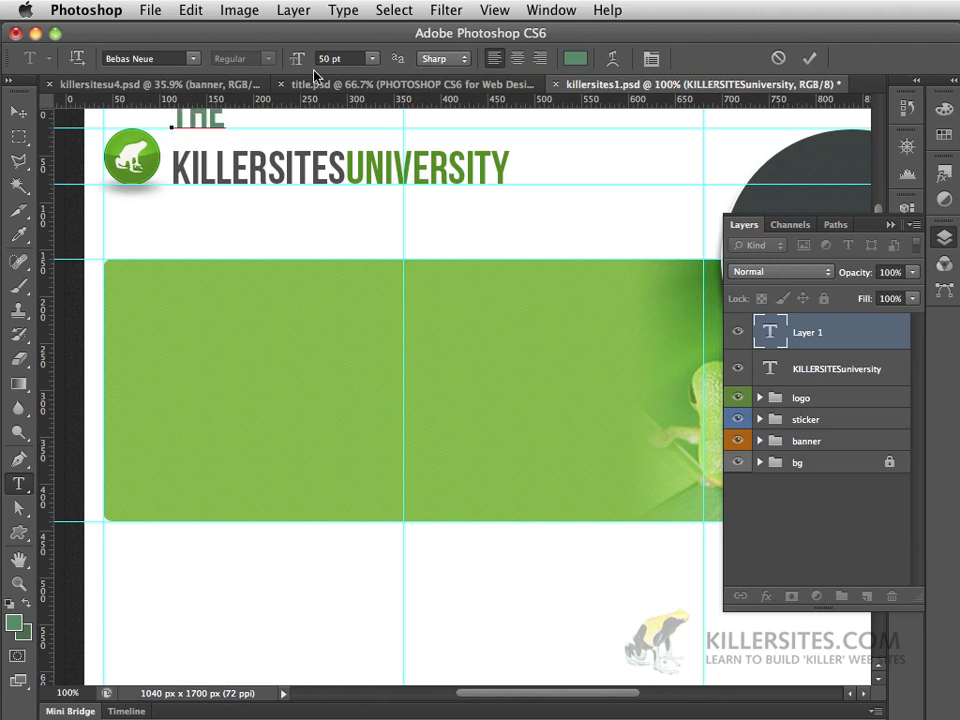
{"action": "left_click", "coordinate": [144, 58]}
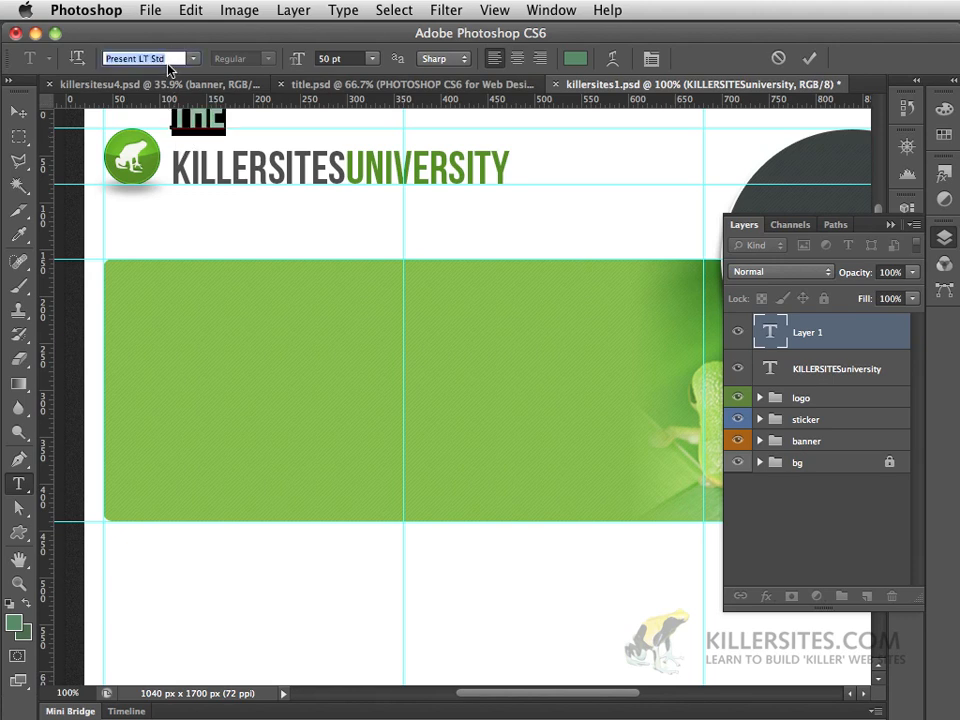
{"action": "left_click", "coordinate": [148, 58]}
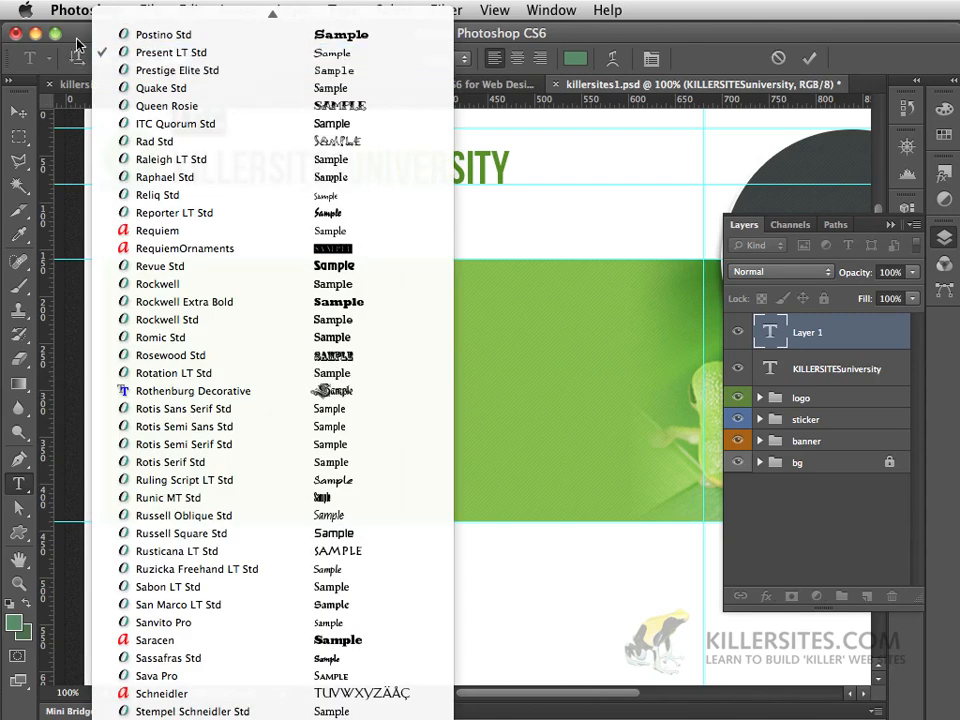
{"action": "left_click", "coordinate": [170, 52]}
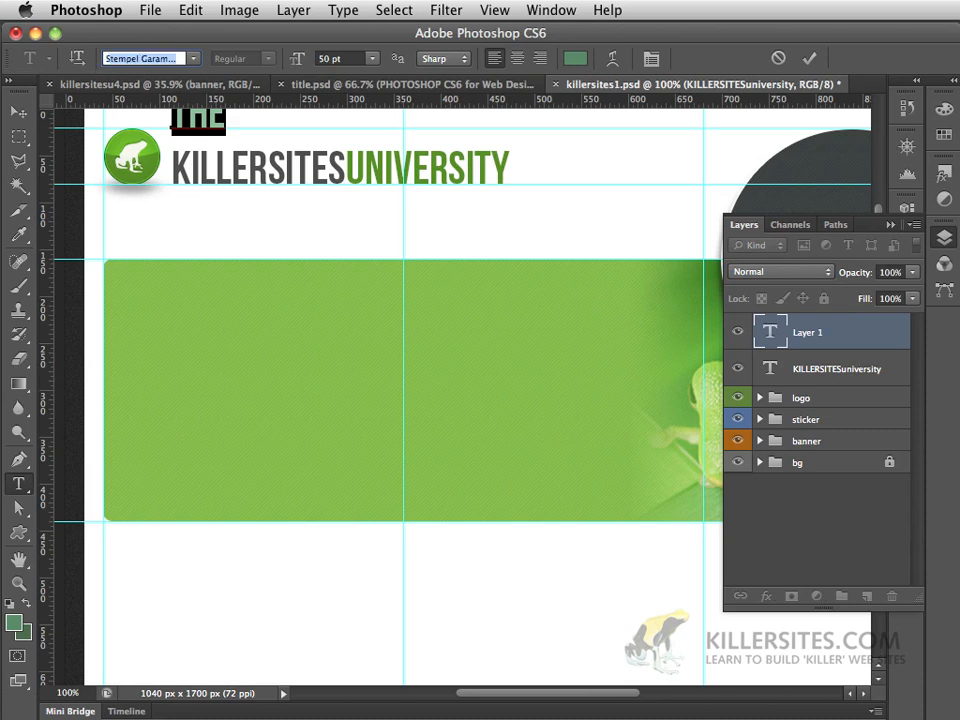
{"action": "left_click", "coordinate": [148, 58]}
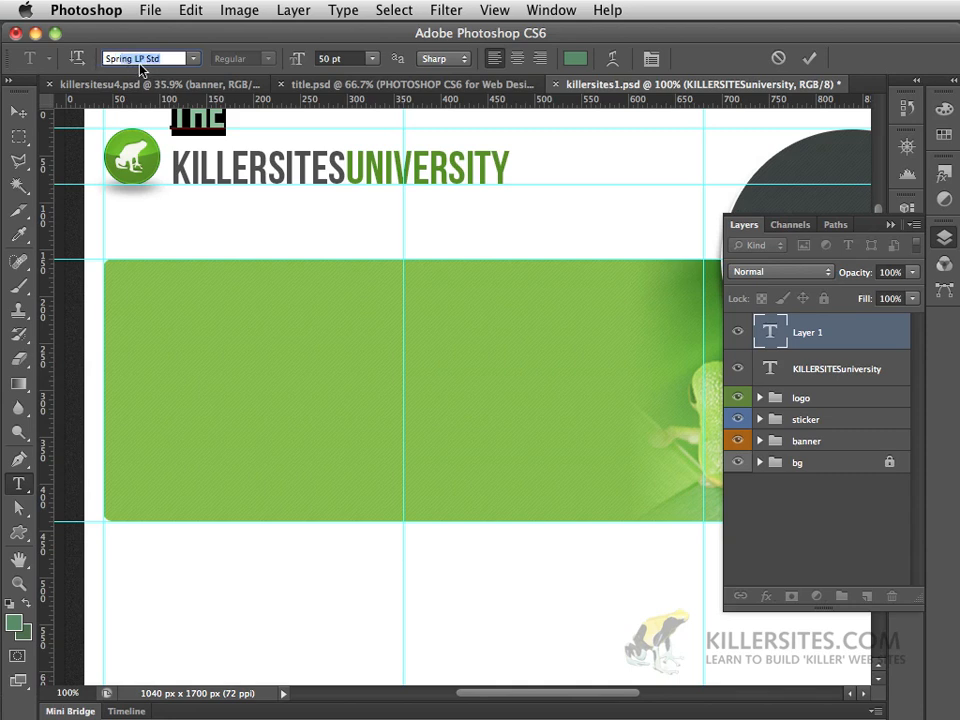
{"action": "mouse_move", "coordinate": [164, 70]}
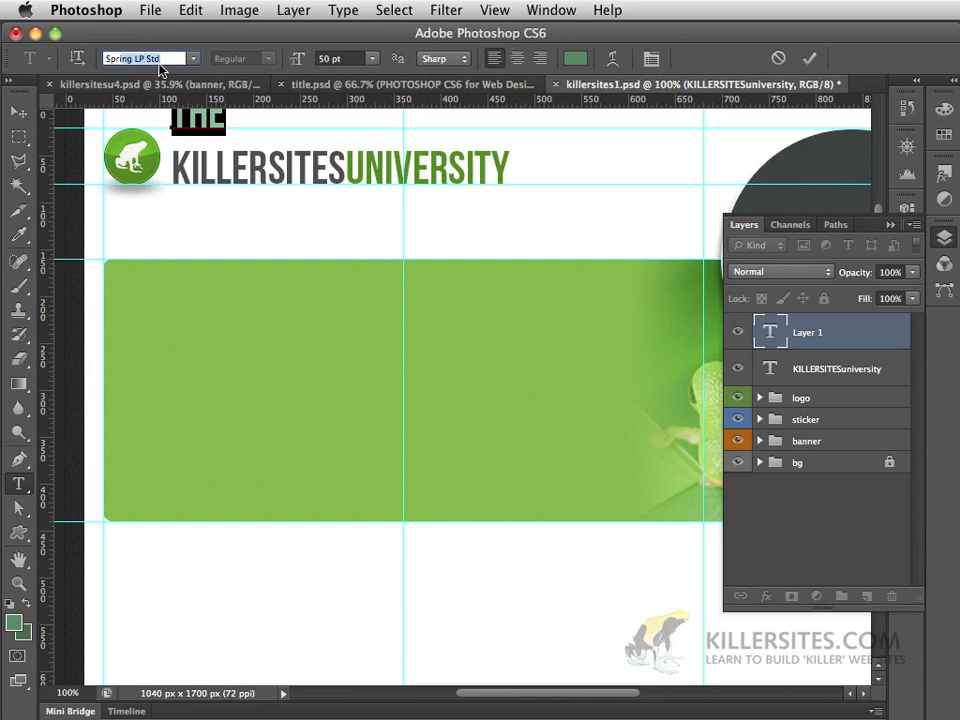
{"action": "mouse_move", "coordinate": [150, 58]}
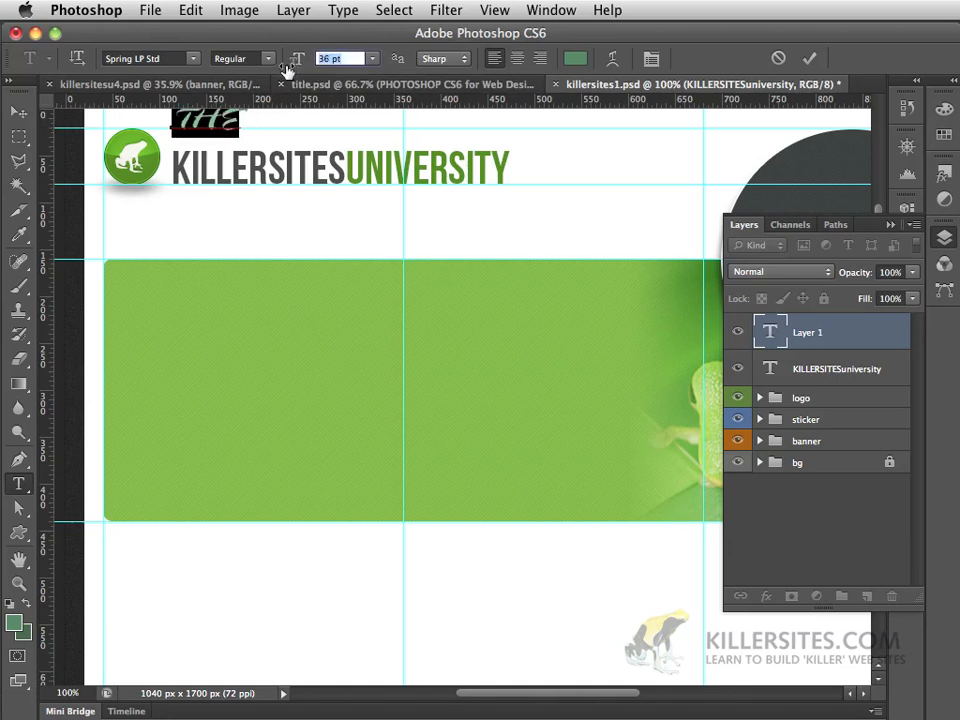
Reduce the script THE to 29 pt above KILLERSITES
{"action": "type", "text": "29"}
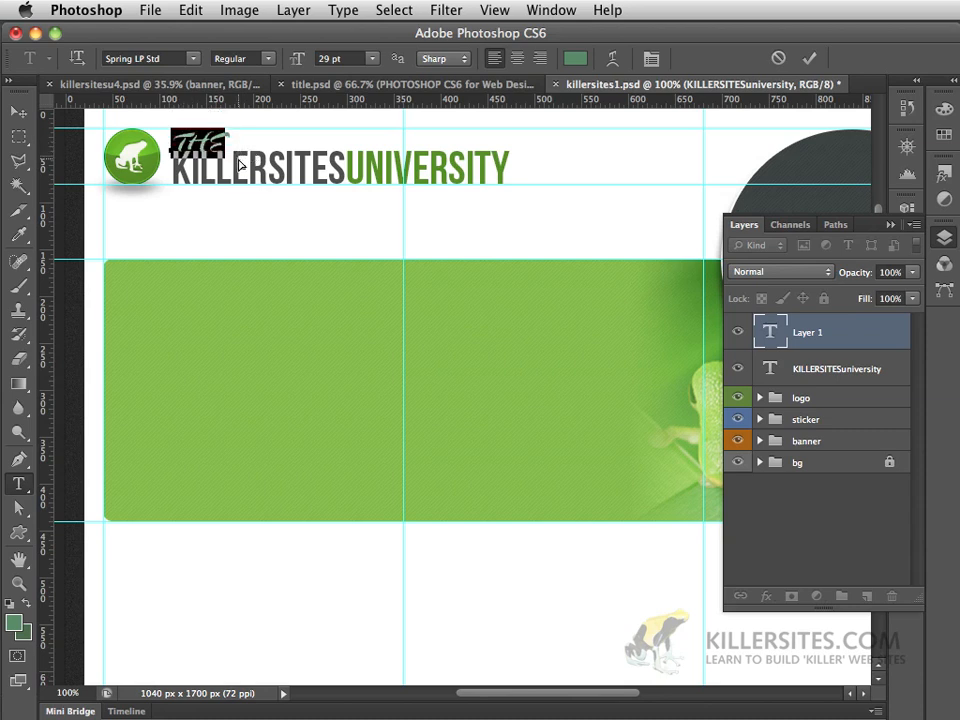
{"action": "mouse_move", "coordinate": [250, 170]}
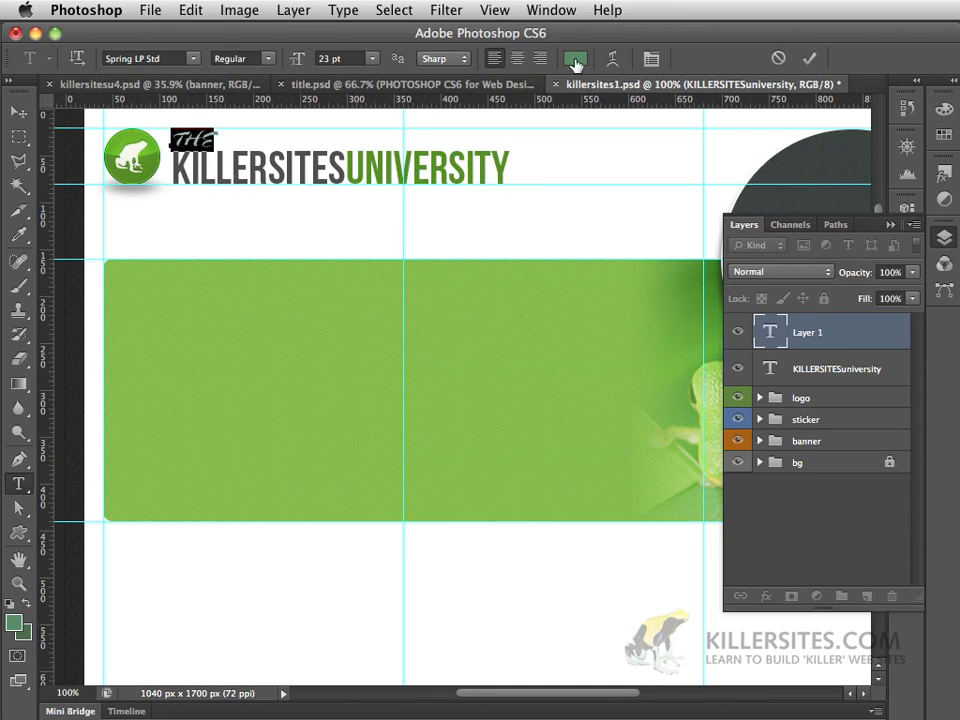
Colour the script The a muted green (#5b8b6a)
{"action": "left_click", "coordinate": [576, 58]}
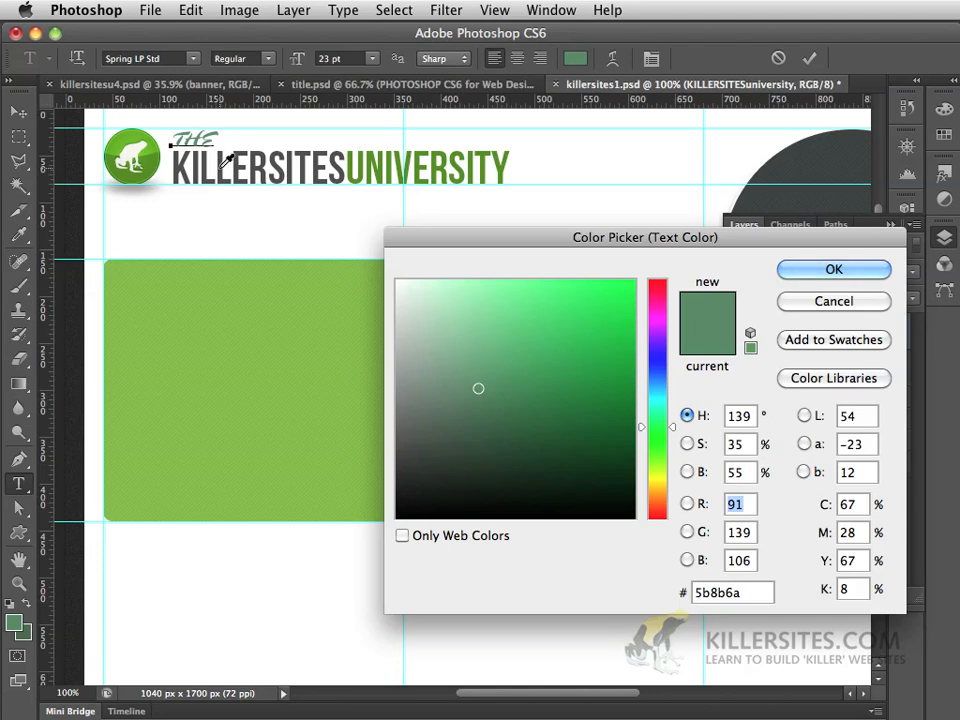
{"action": "left_click", "coordinate": [832, 268]}
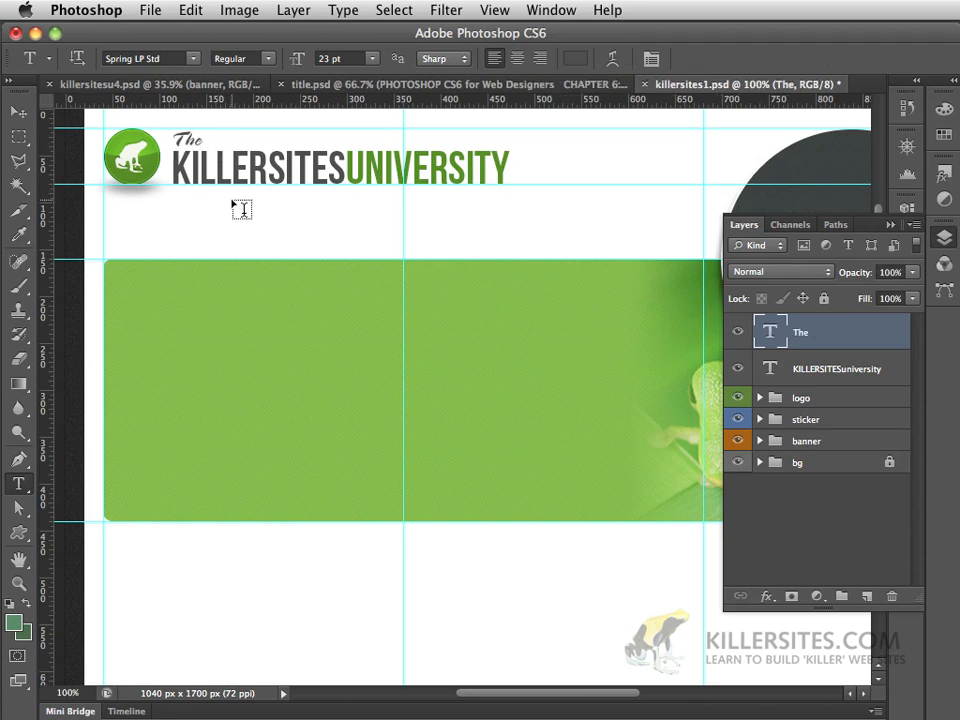
{"action": "mouse_move", "coordinate": [776, 350]}
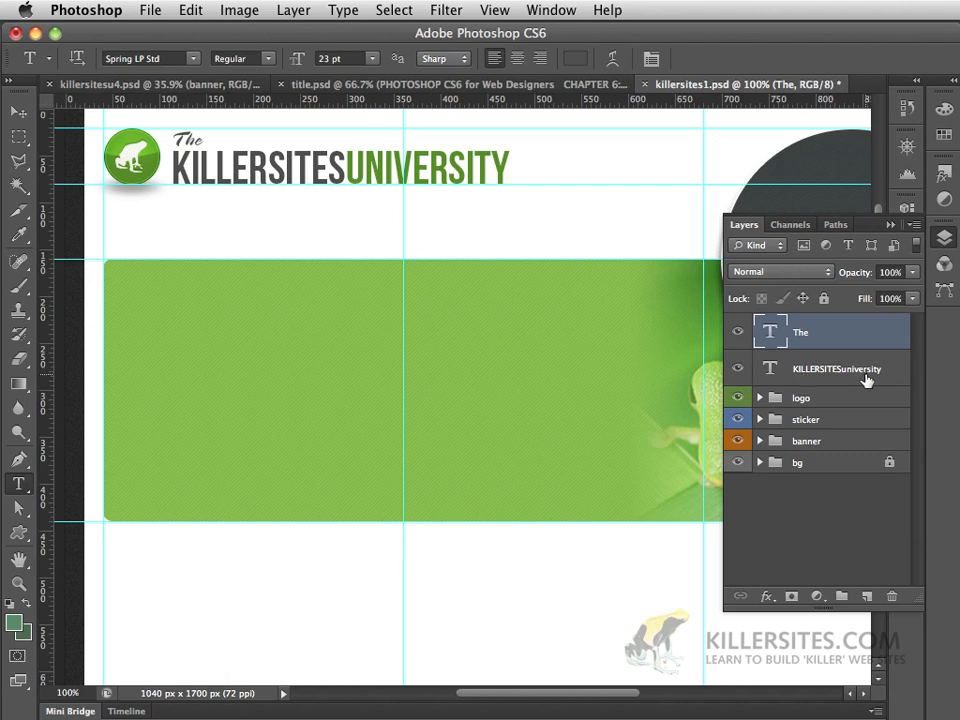
{"action": "mouse_move", "coordinate": [792, 344]}
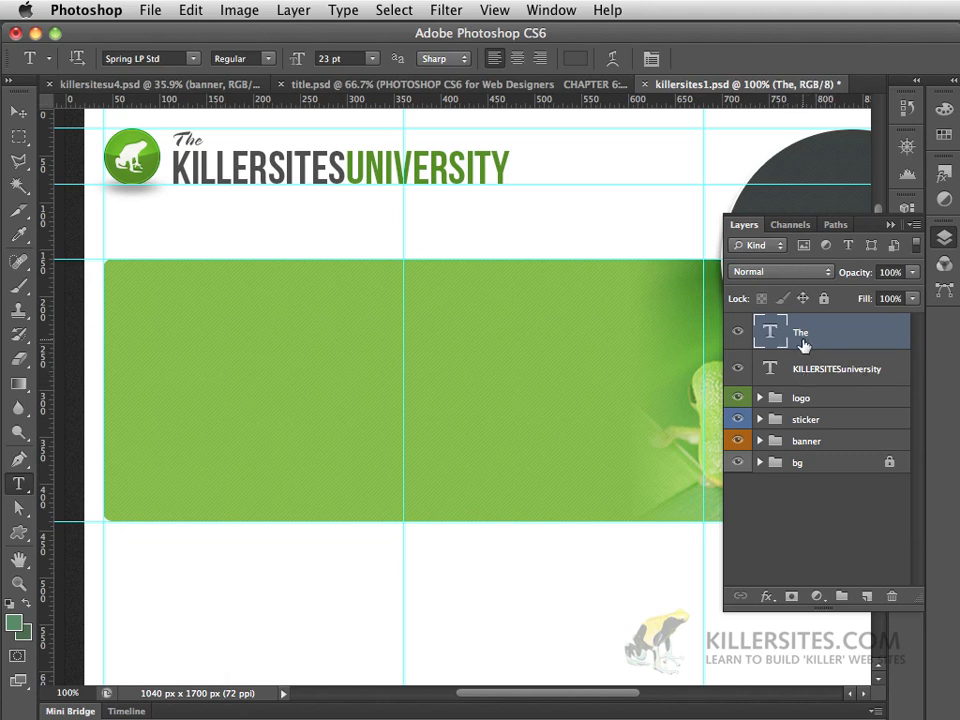
{"action": "mouse_move", "coordinate": [482, 214]}
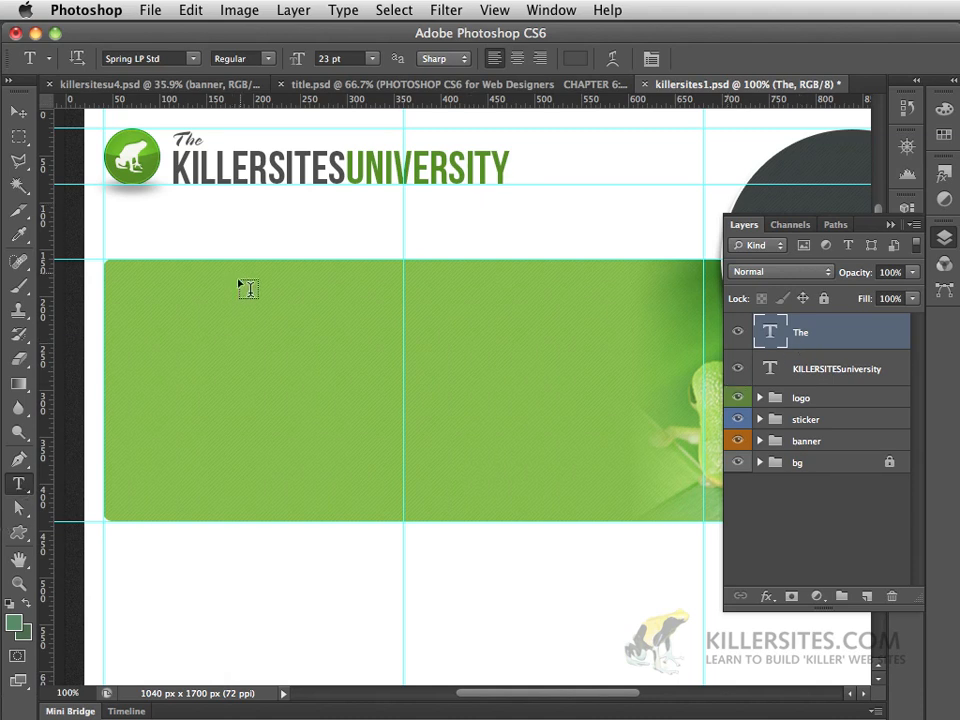
Edit the word The to set it to 22 pt and commit
{"action": "left_click", "coordinate": [836, 368]}
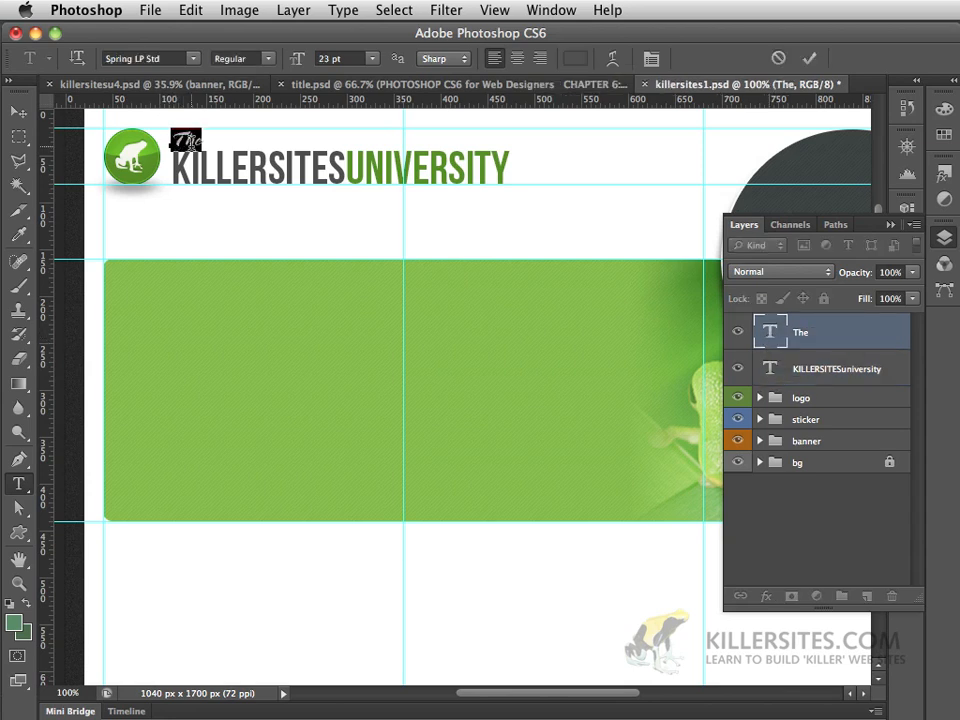
{"action": "left_click", "coordinate": [834, 368]}
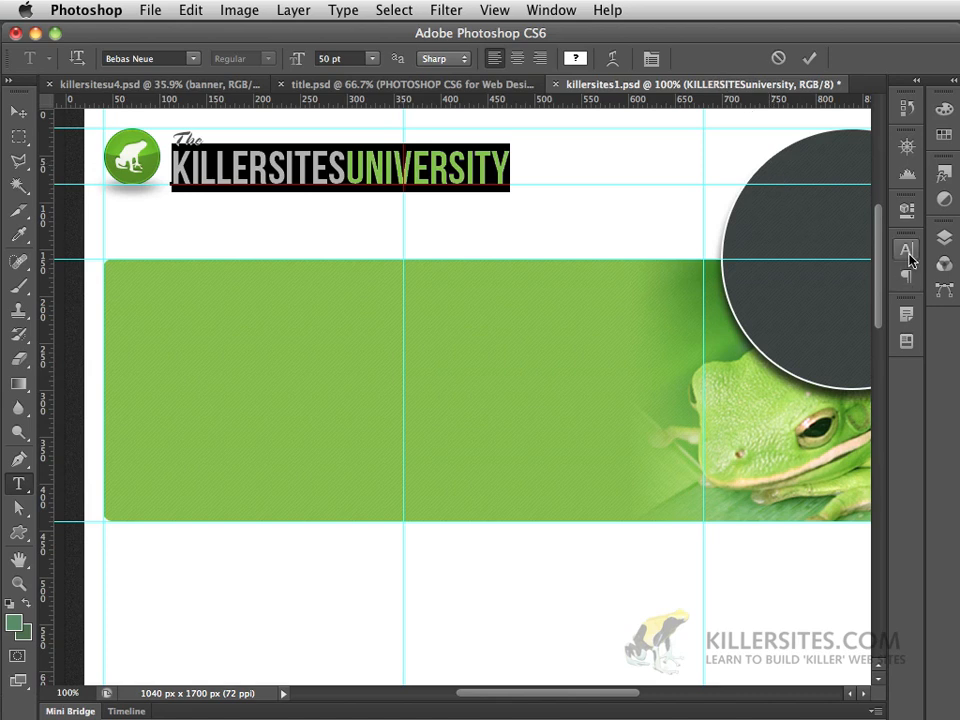
Select the logo text and show the Character panel listing Bebas Neue at 50 pt
{"action": "left_click", "coordinate": [904, 250]}
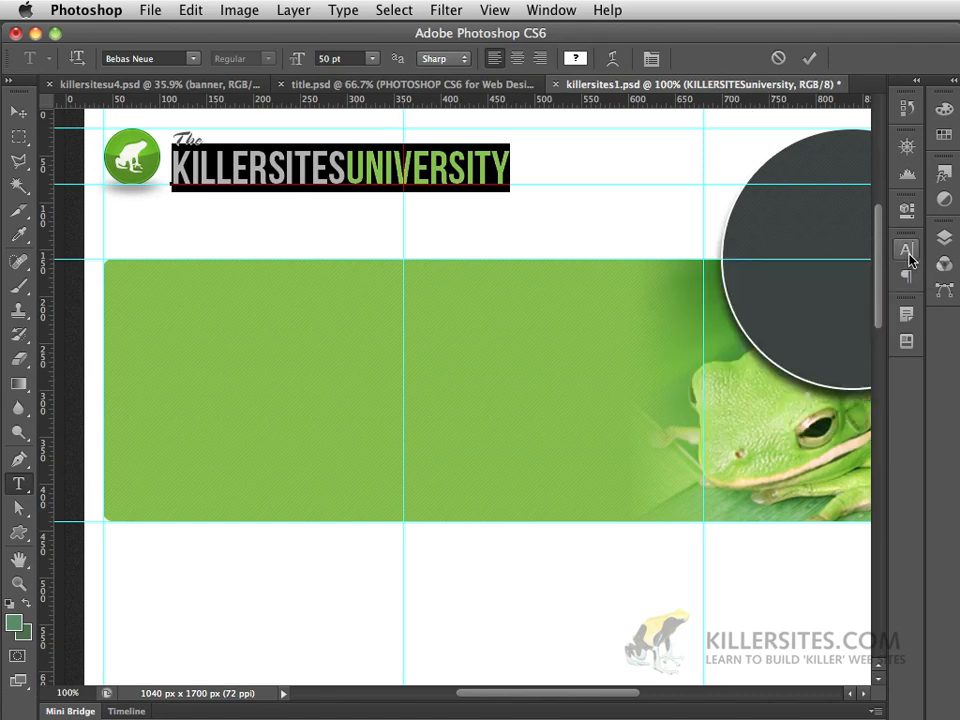
{"action": "left_click", "coordinate": [550, 10]}
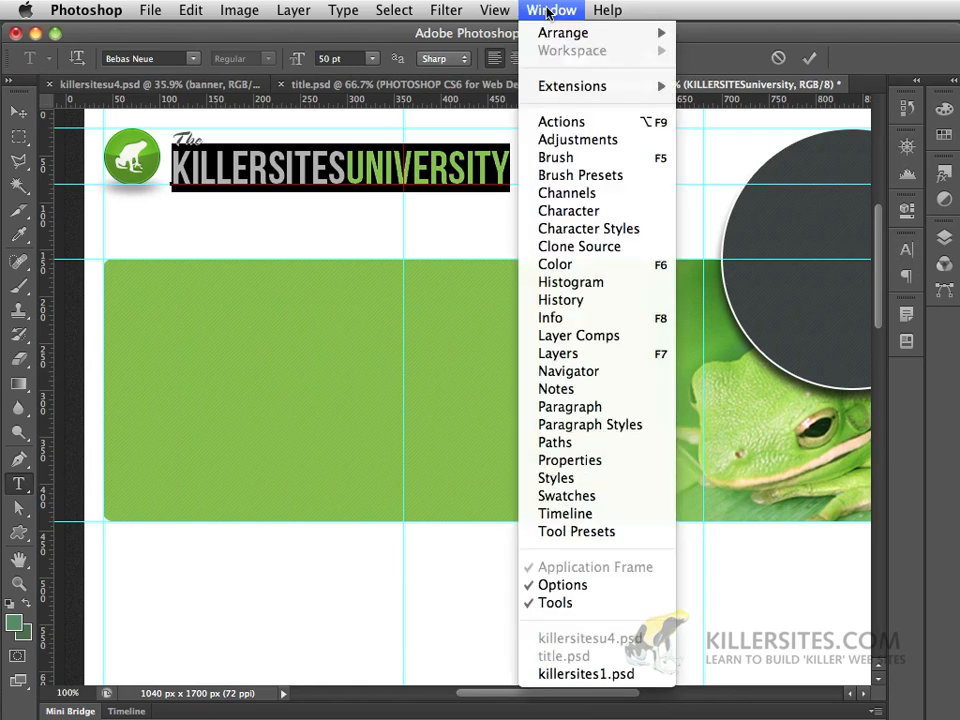
{"action": "mouse_move", "coordinate": [568, 212]}
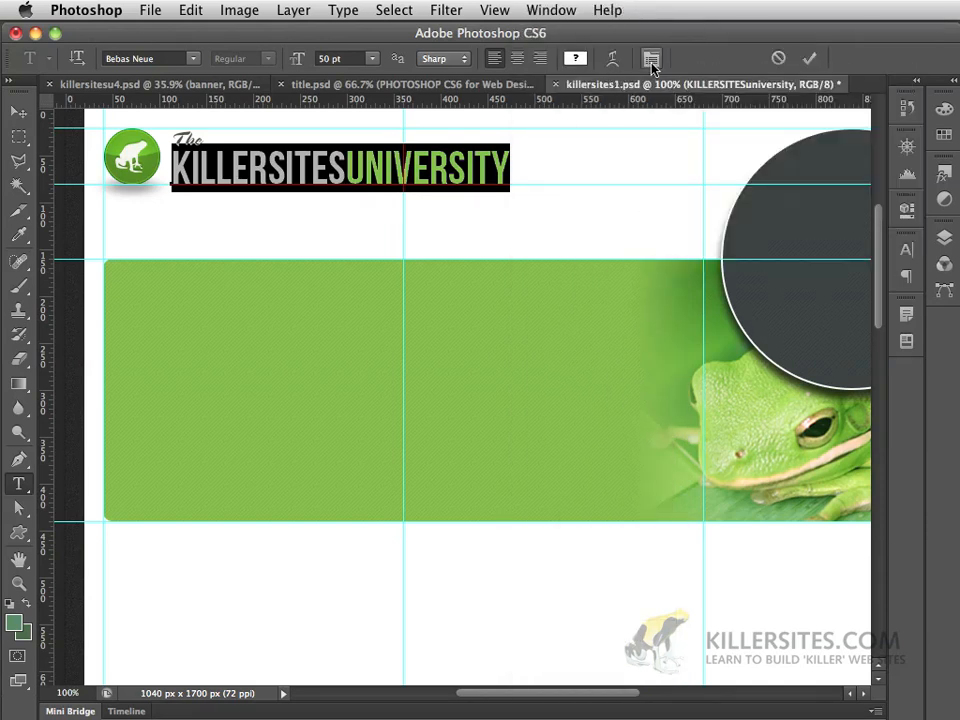
{"action": "mouse_move", "coordinate": [652, 58]}
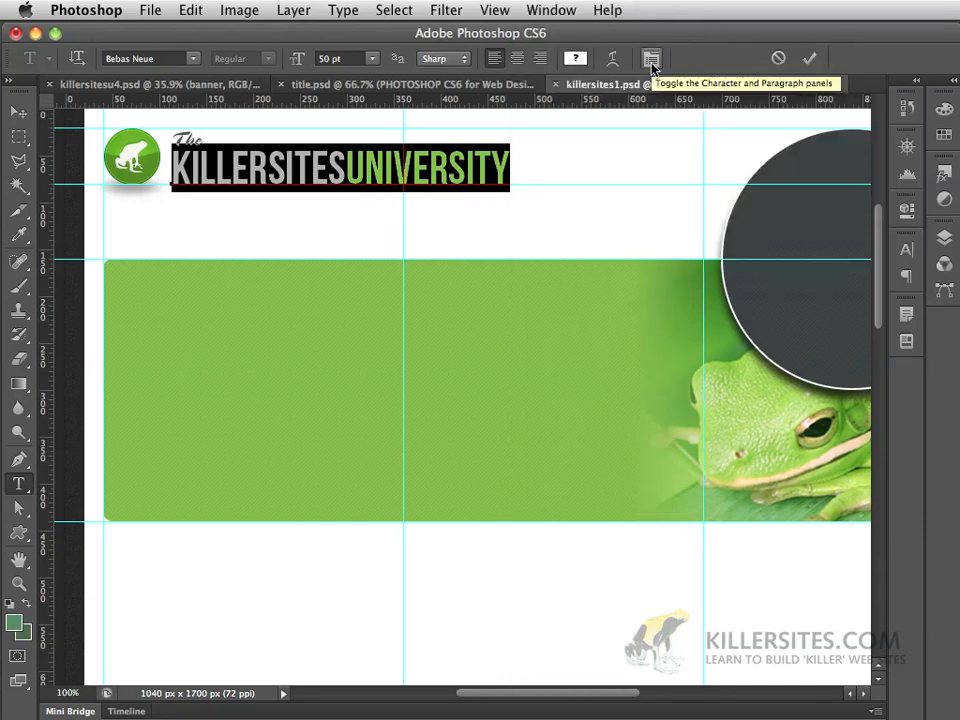
{"action": "left_click", "coordinate": [652, 58]}
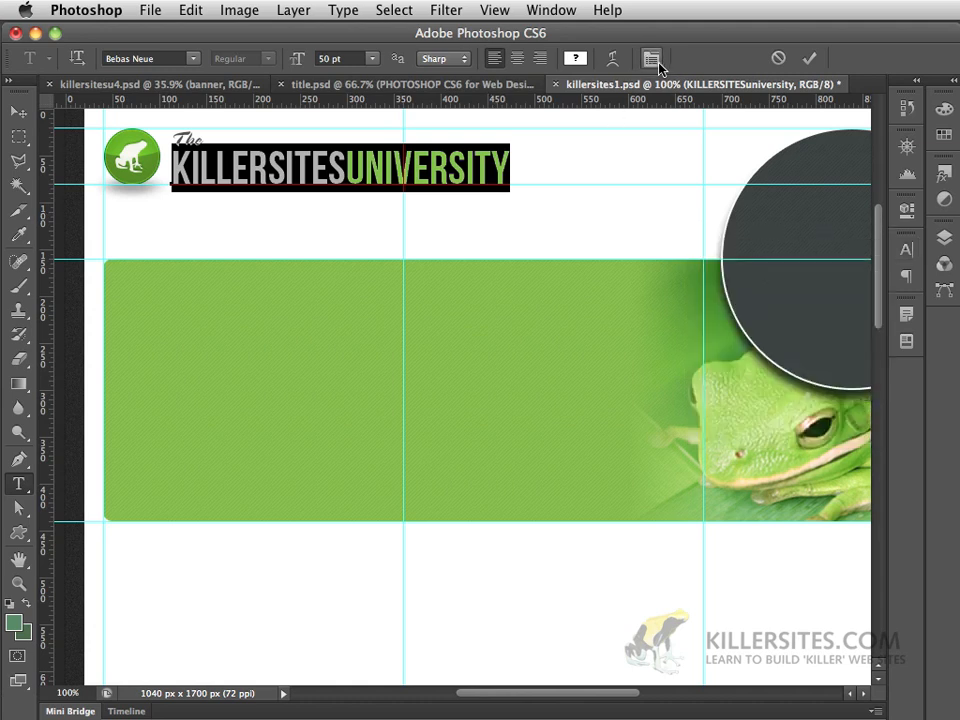
{"action": "left_click", "coordinate": [652, 58]}
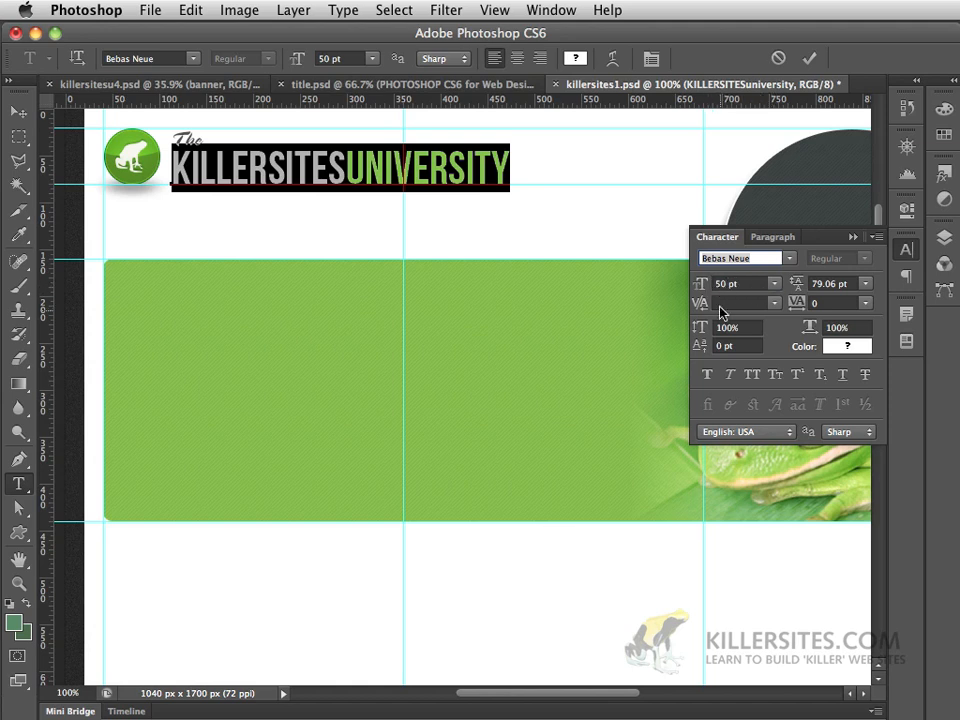
{"action": "mouse_move", "coordinate": [796, 316]}
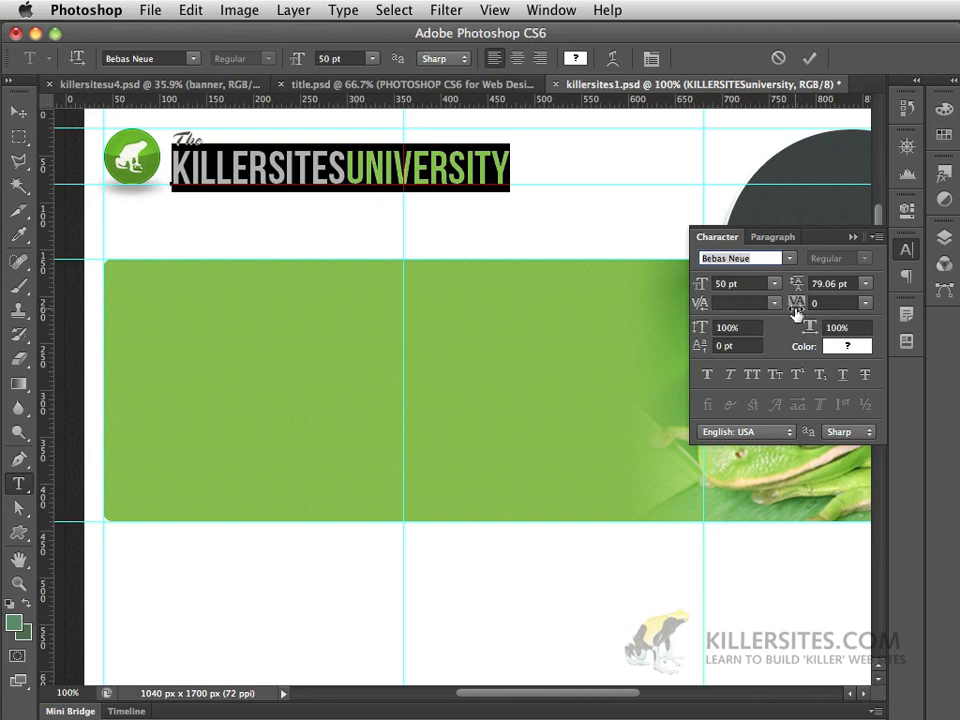
{"action": "mouse_move", "coordinate": [796, 304]}
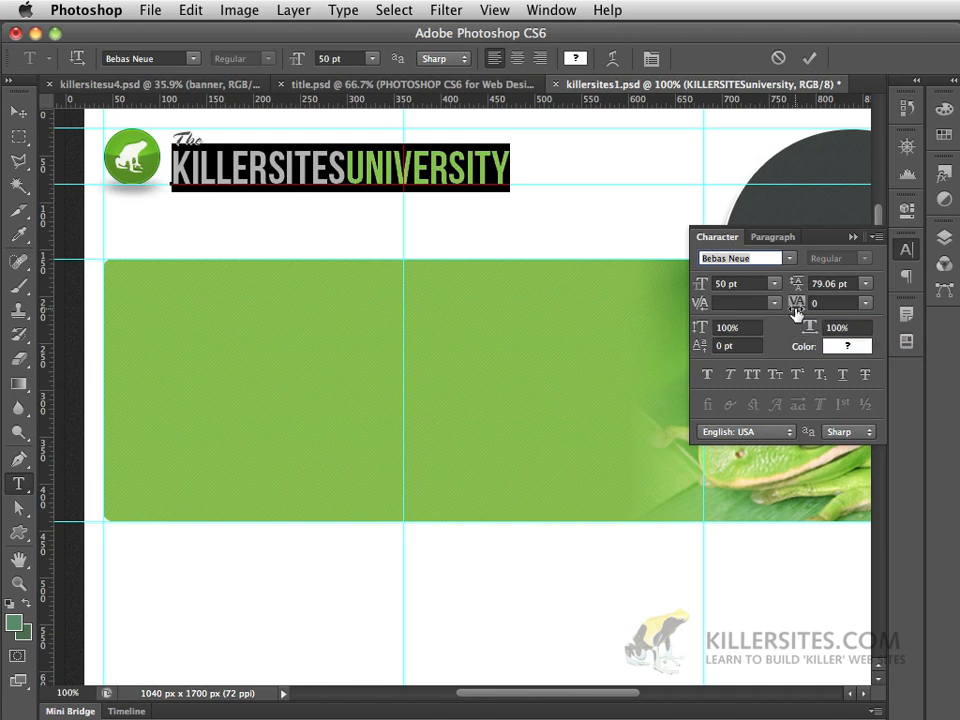
{"action": "mouse_move", "coordinate": [856, 314]}
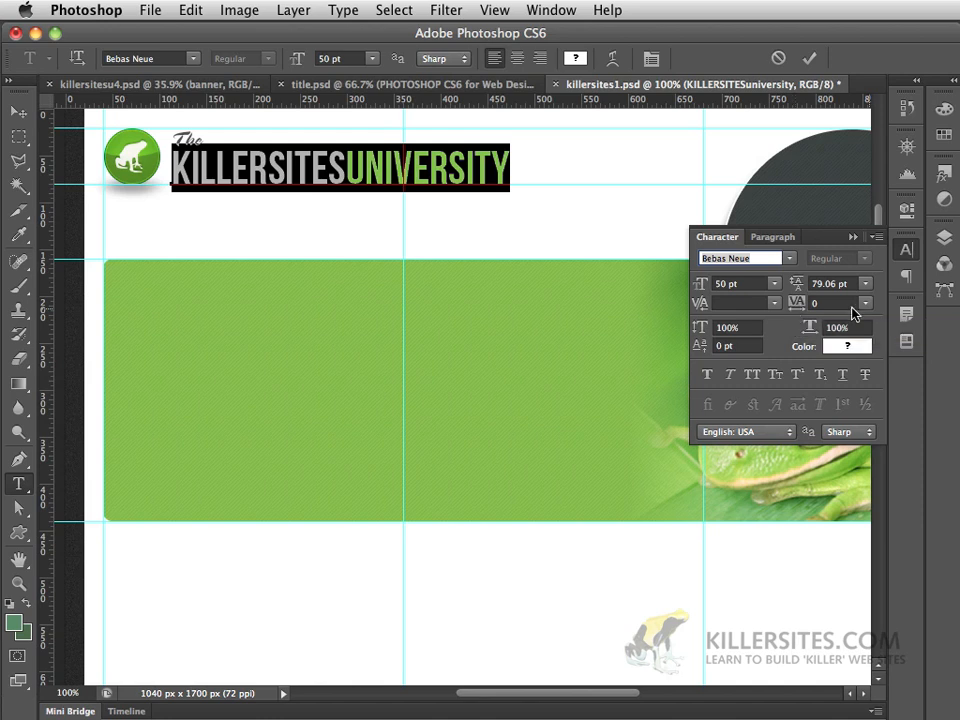
Try tracking values -75, 125 and 65 on the text, then settle on a tracking of 5
{"action": "left_click", "coordinate": [864, 304]}
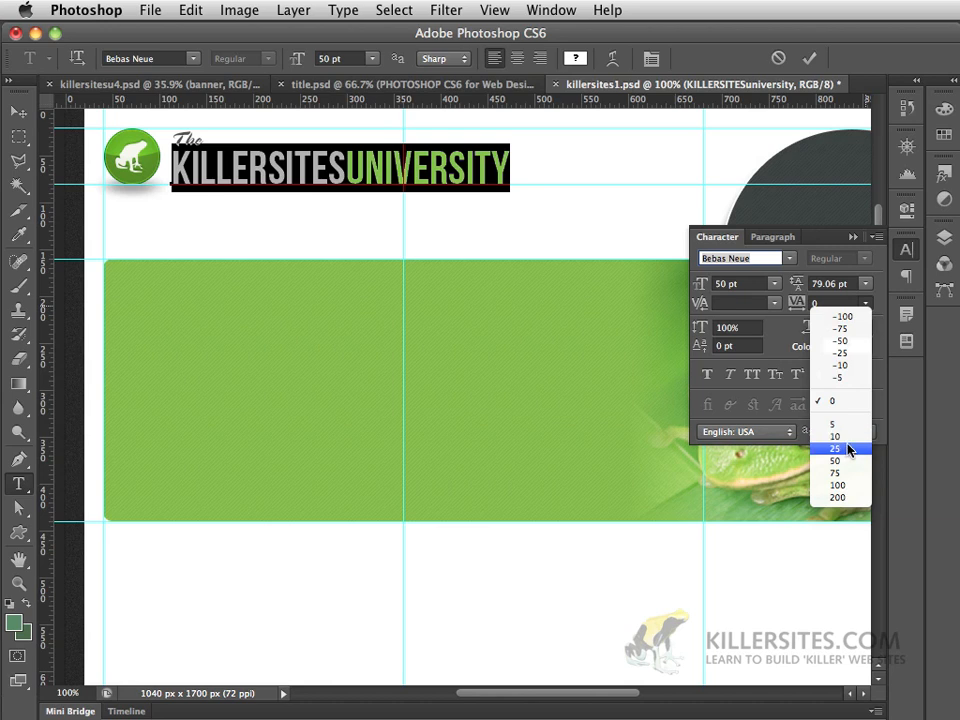
{"action": "left_click", "coordinate": [836, 448]}
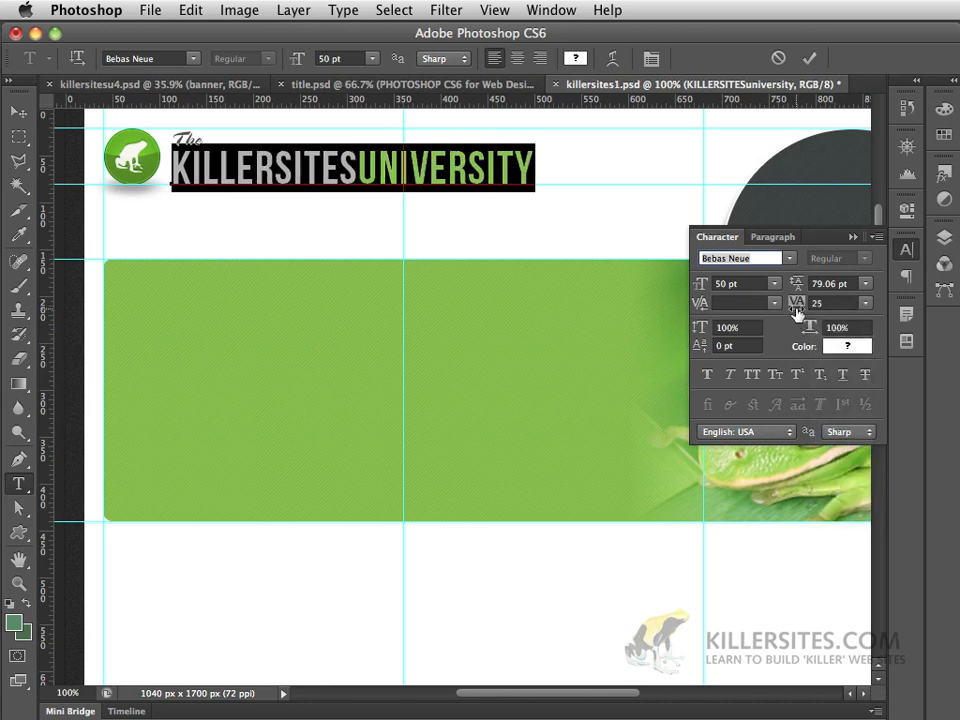
{"action": "left_click", "coordinate": [836, 304]}
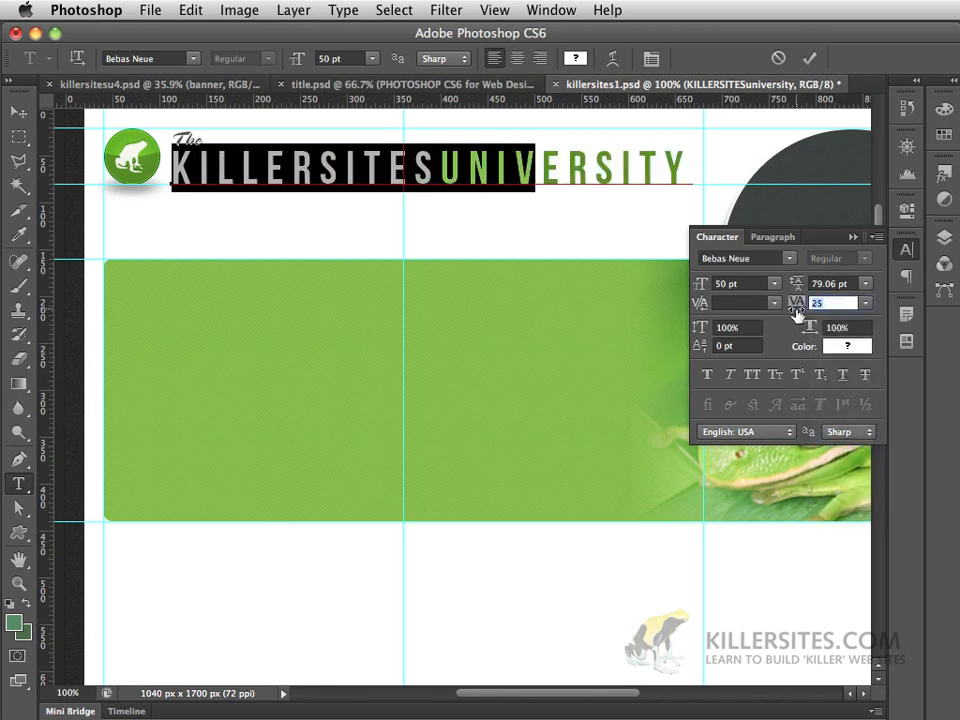
{"action": "type", "text": "5"}
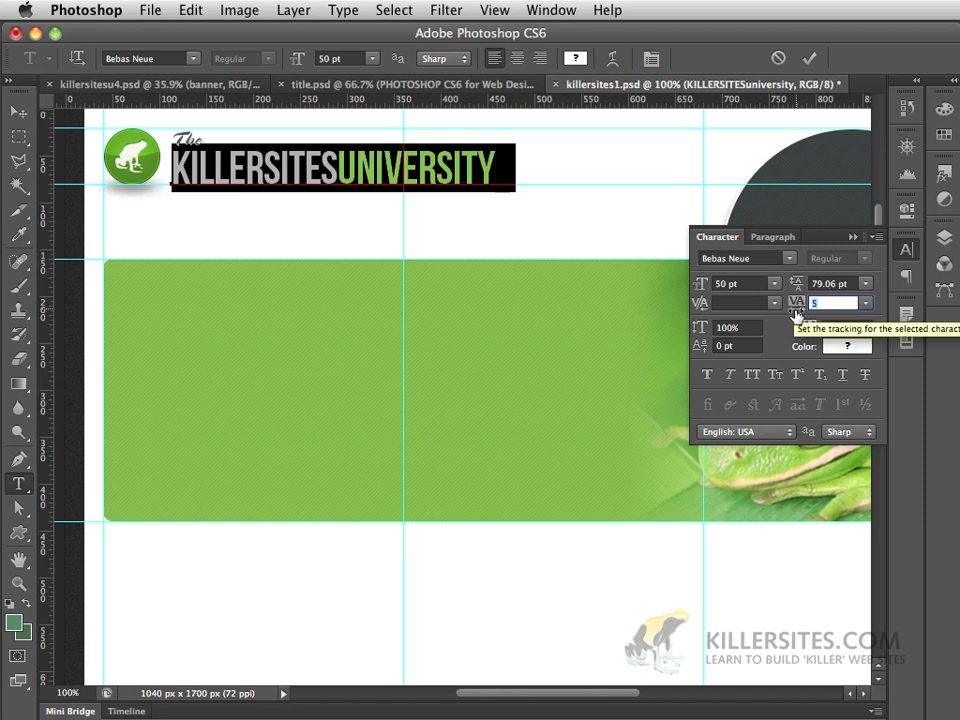
{"action": "type", "text": "-75"}
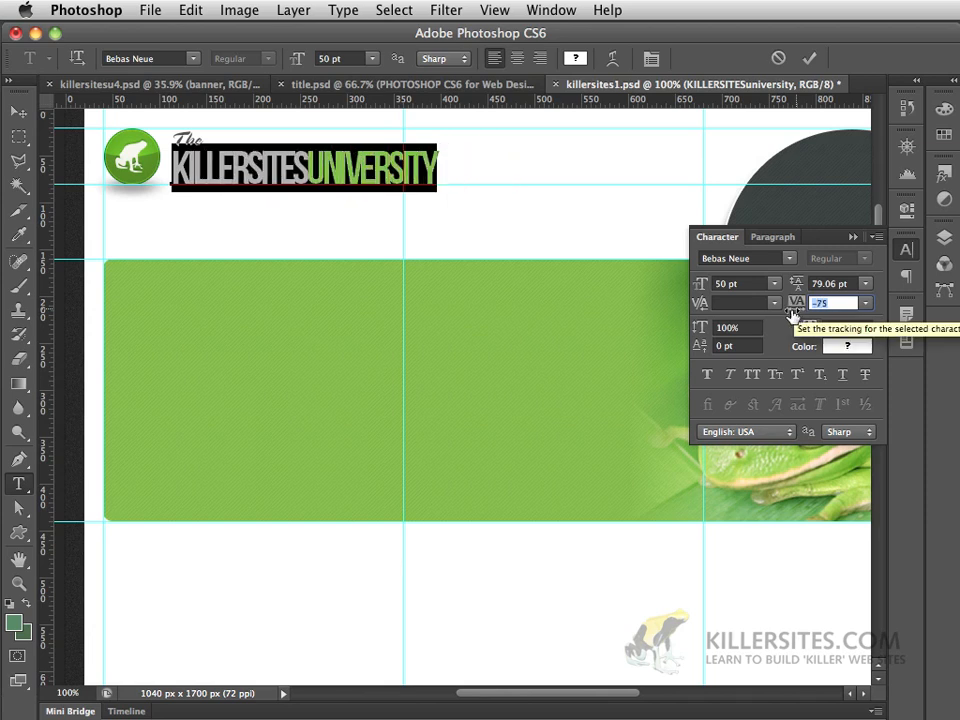
{"action": "type", "text": "125"}
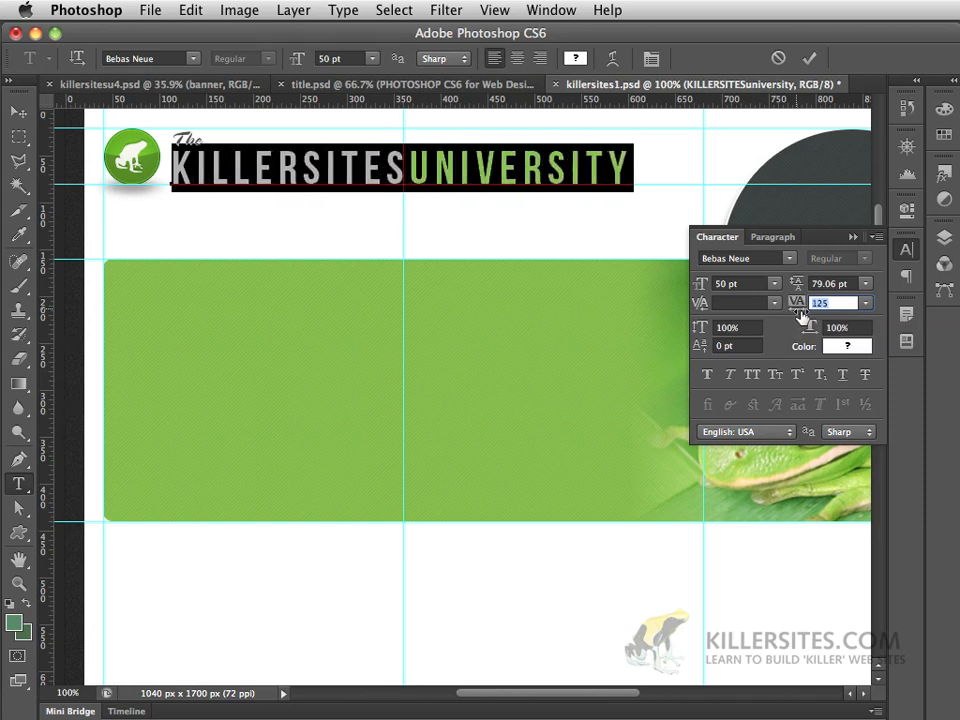
{"action": "type", "text": "65"}
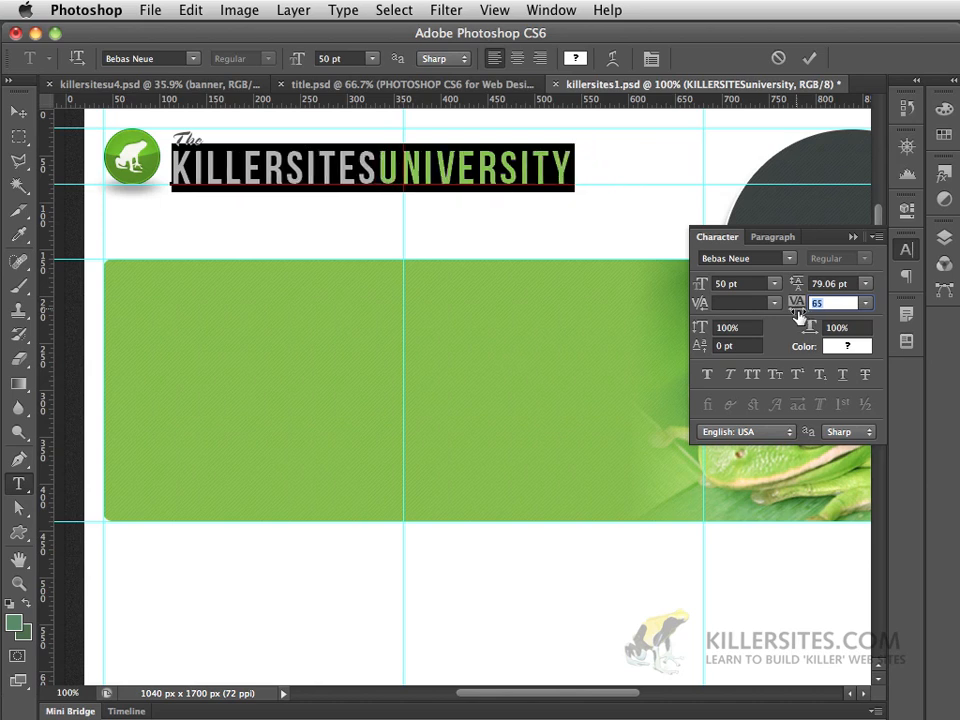
{"action": "type", "text": "5"}
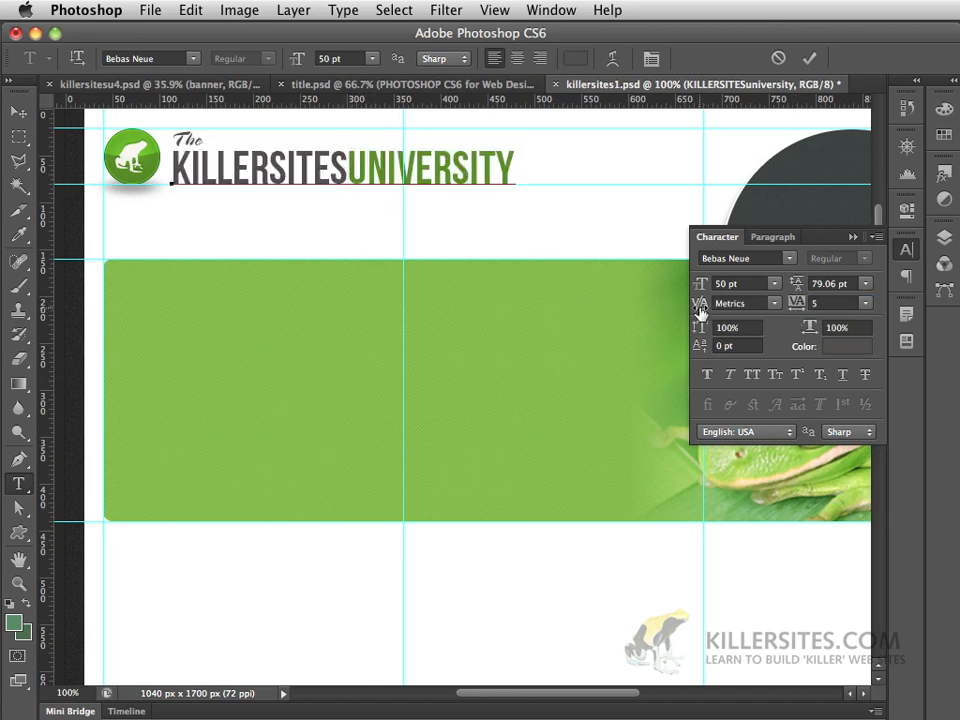
{"action": "mouse_move", "coordinate": [700, 304]}
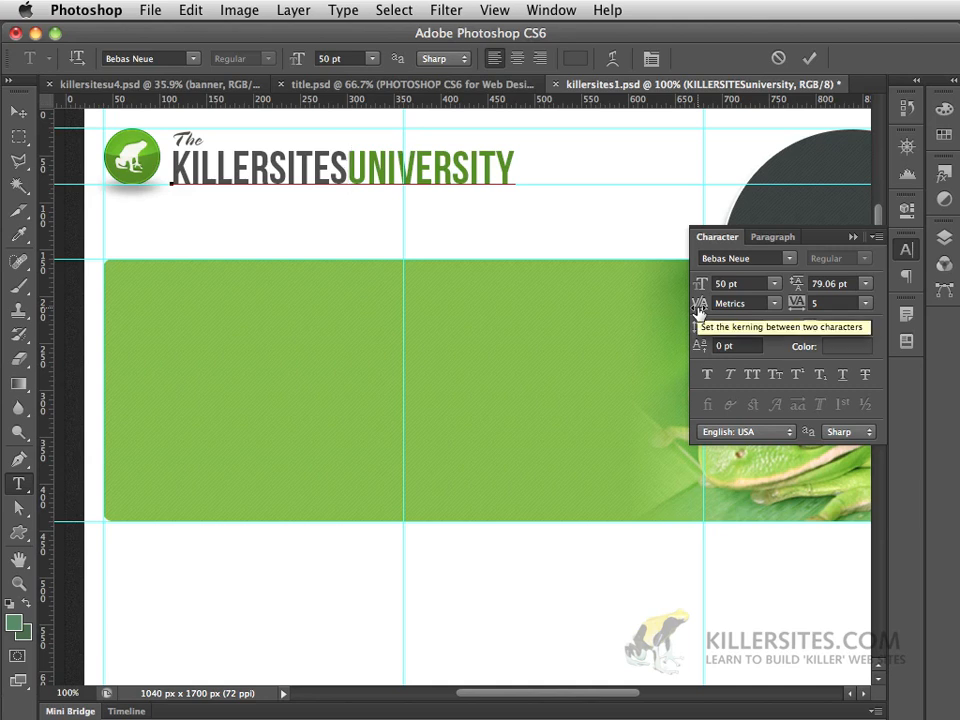
Try kerning gaps of 120, 390 and 230 between KILLERSITES and UNIVERSITY
{"action": "type", "text": "120"}
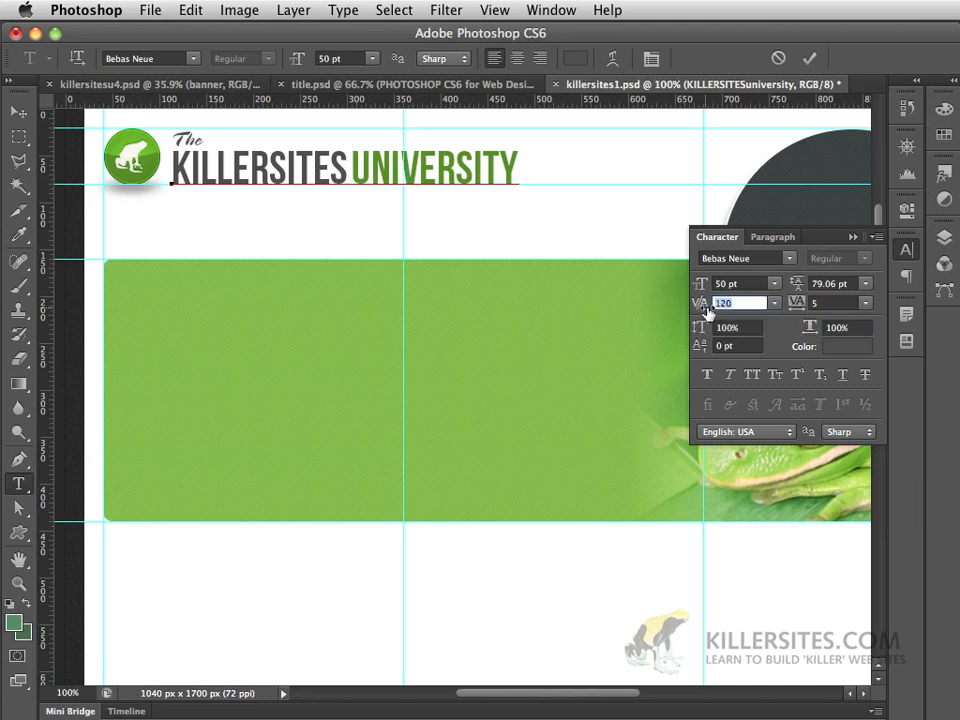
{"action": "type", "text": "390"}
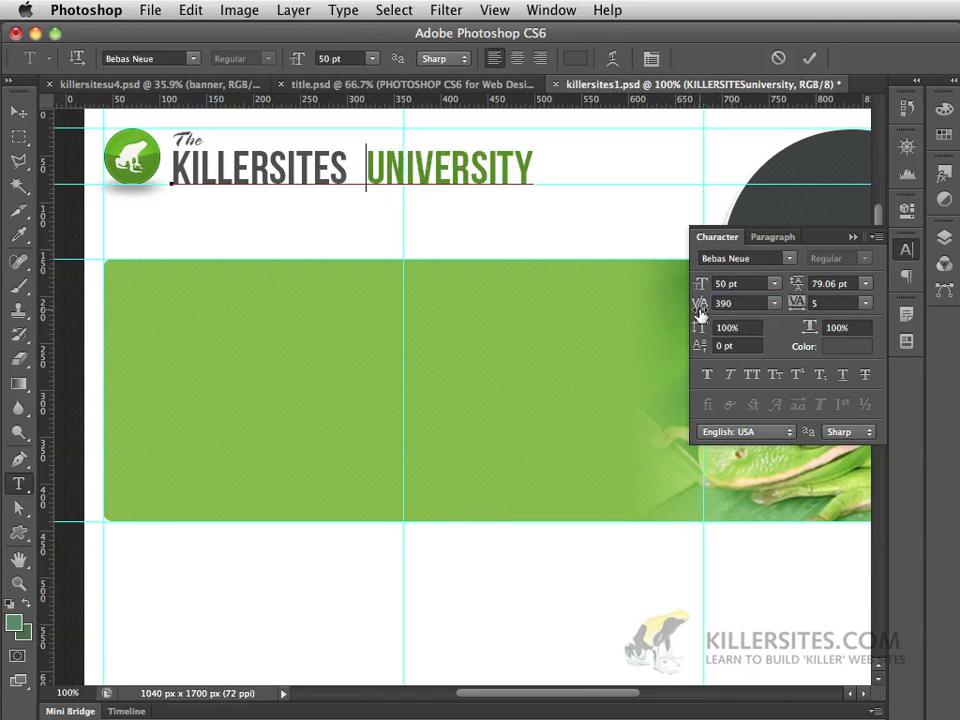
{"action": "type", "text": "230"}
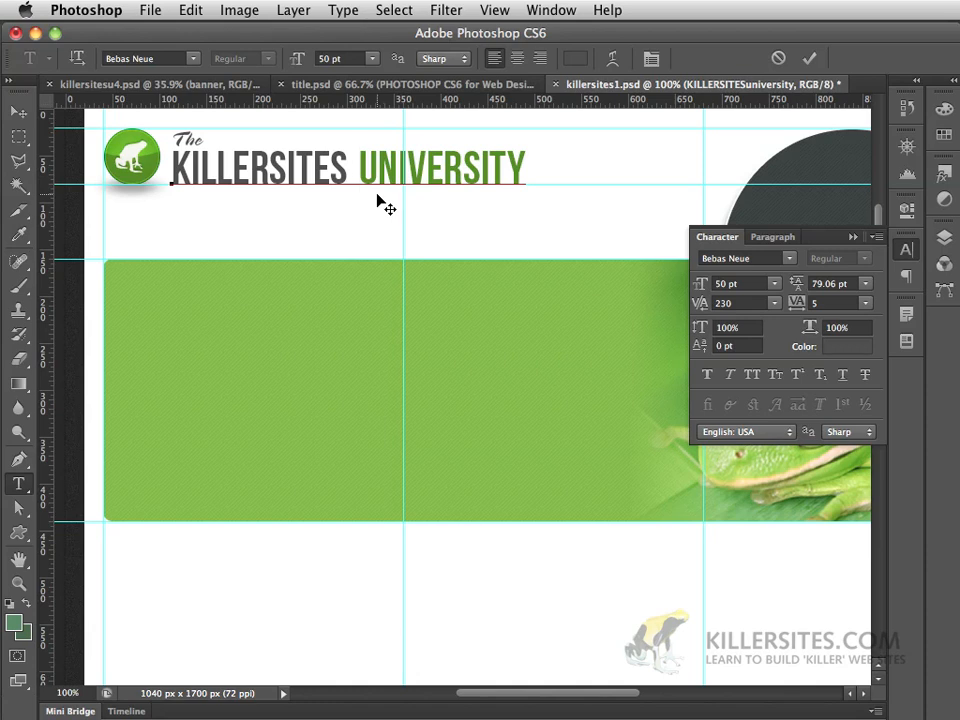
{"action": "left_click", "coordinate": [810, 58]}
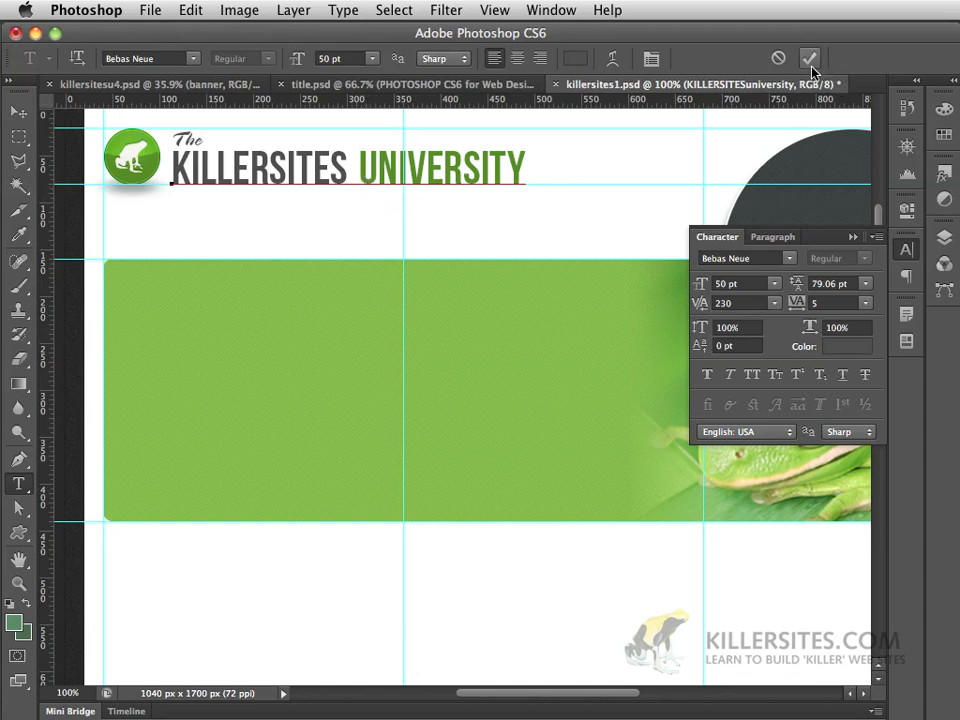
{"action": "mouse_move", "coordinate": [808, 58]}
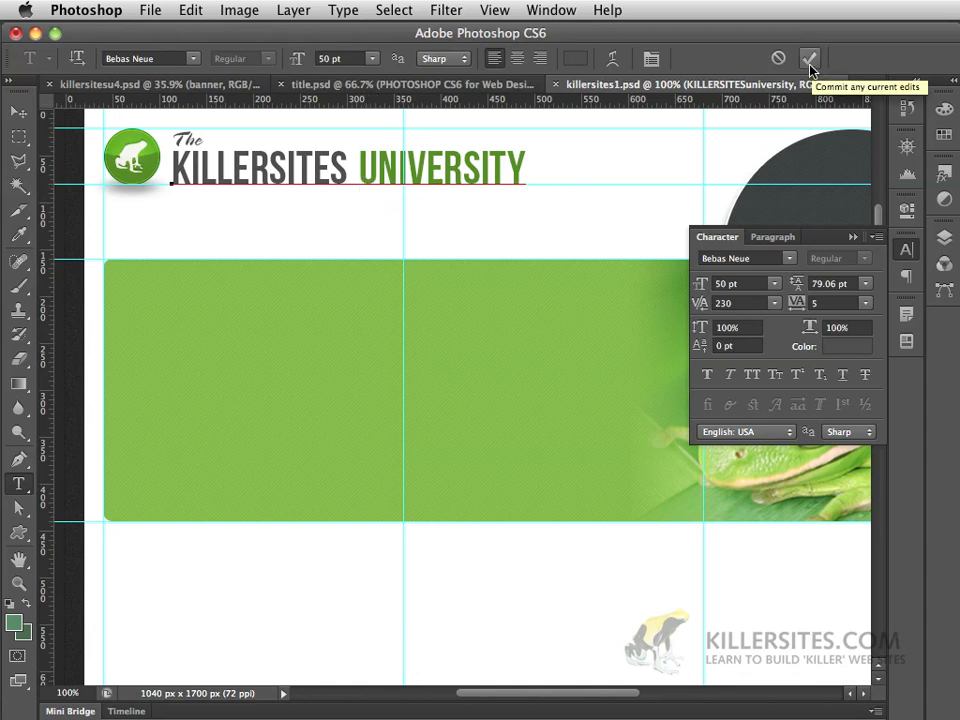
Commit the type edit with the words set tight together and switch to the Move tool
{"action": "left_click", "coordinate": [358, 168]}
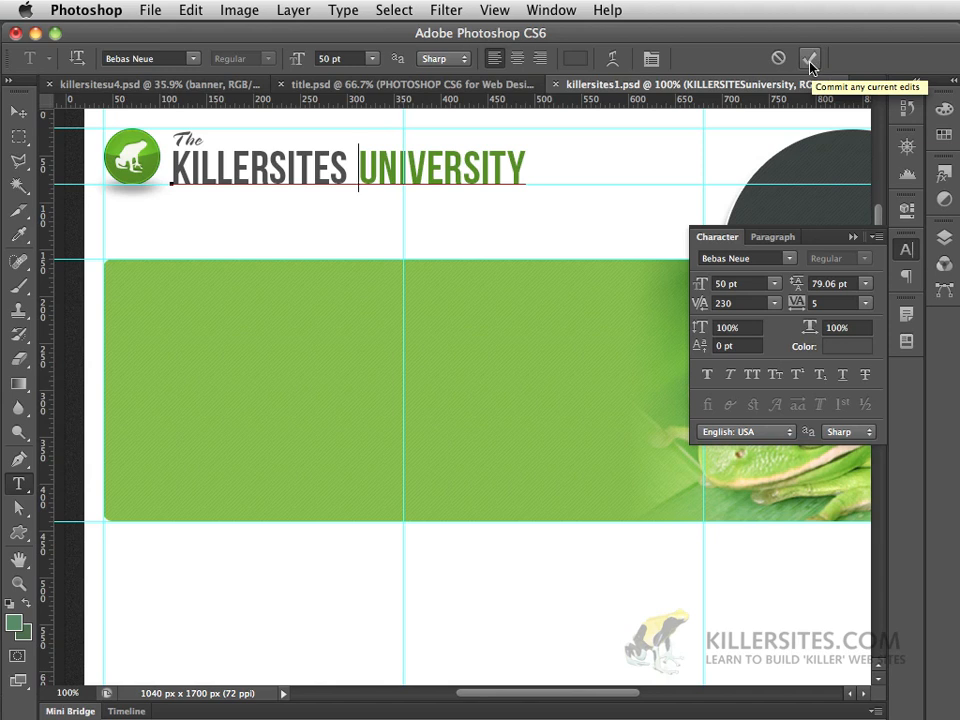
{"action": "left_click", "coordinate": [810, 58]}
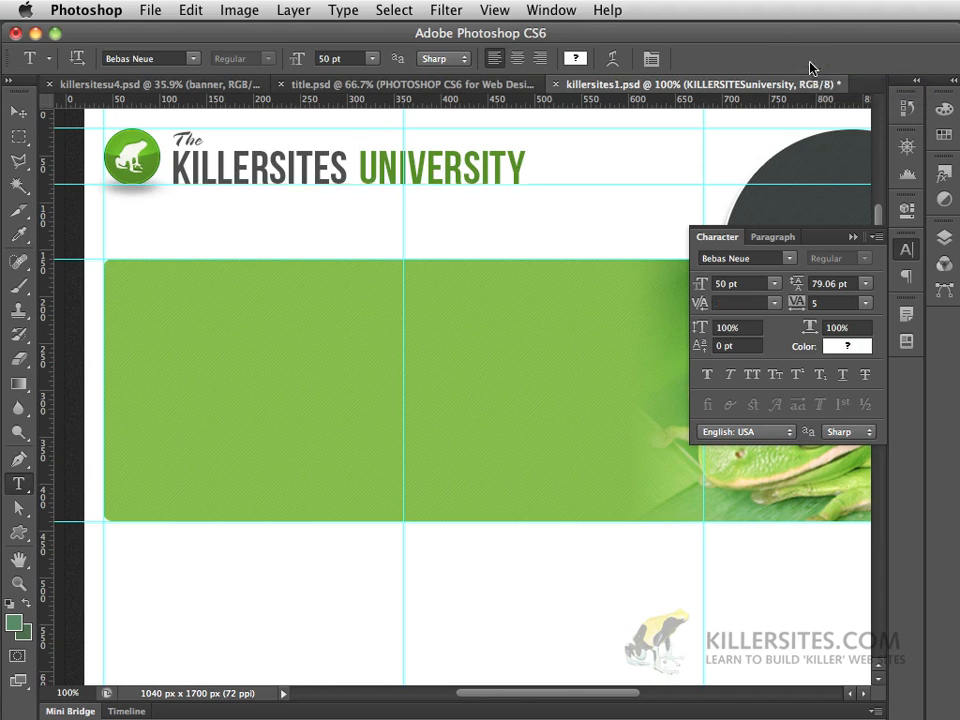
{"action": "mouse_move", "coordinate": [812, 70]}
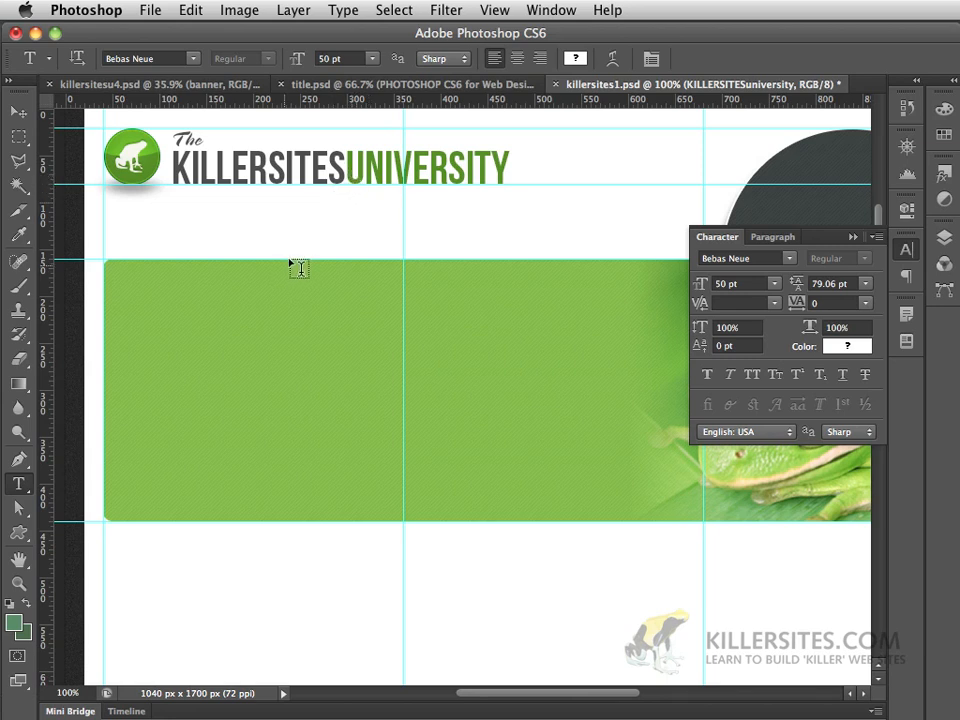
{"action": "left_click", "coordinate": [18, 112]}
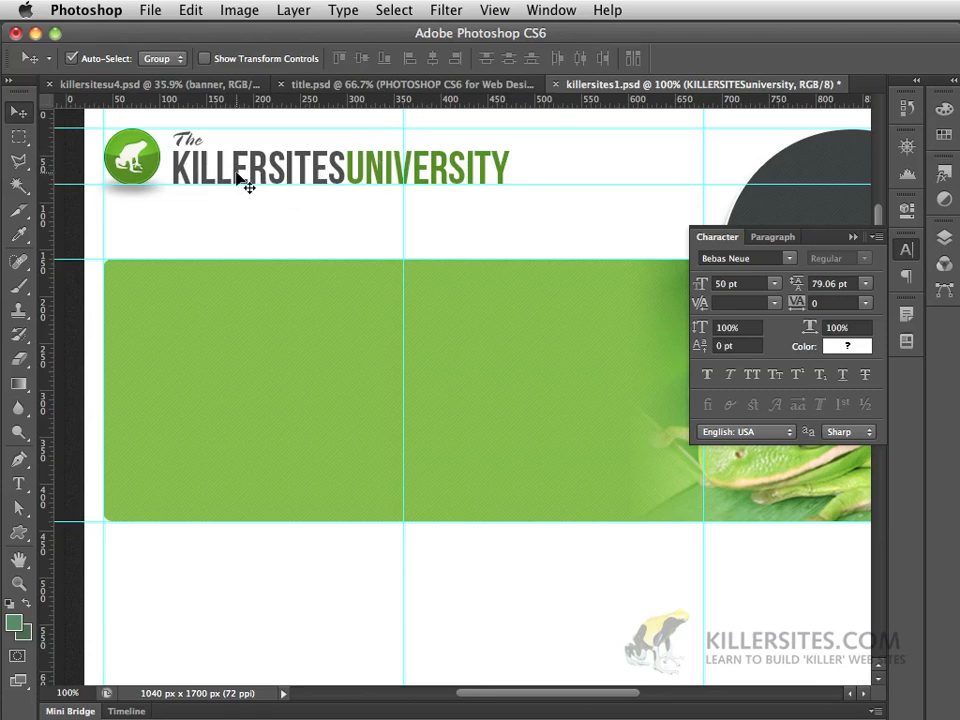
Add a Bevel & Emboss layer style to the text layer with Depth 63%
{"action": "left_click", "coordinate": [944, 236]}
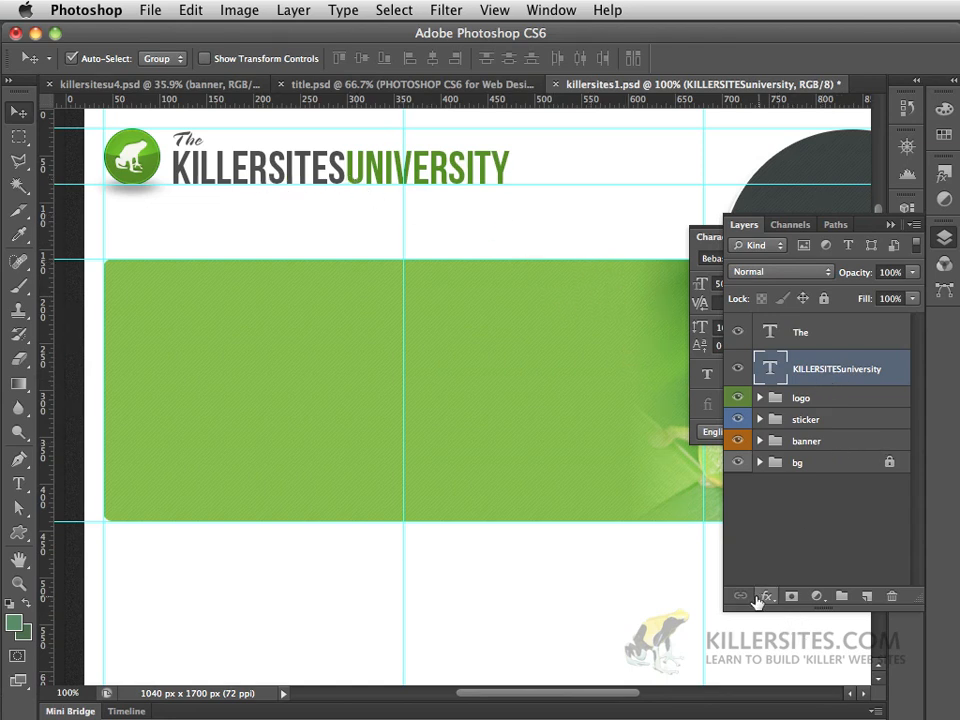
{"action": "left_click", "coordinate": [766, 596]}
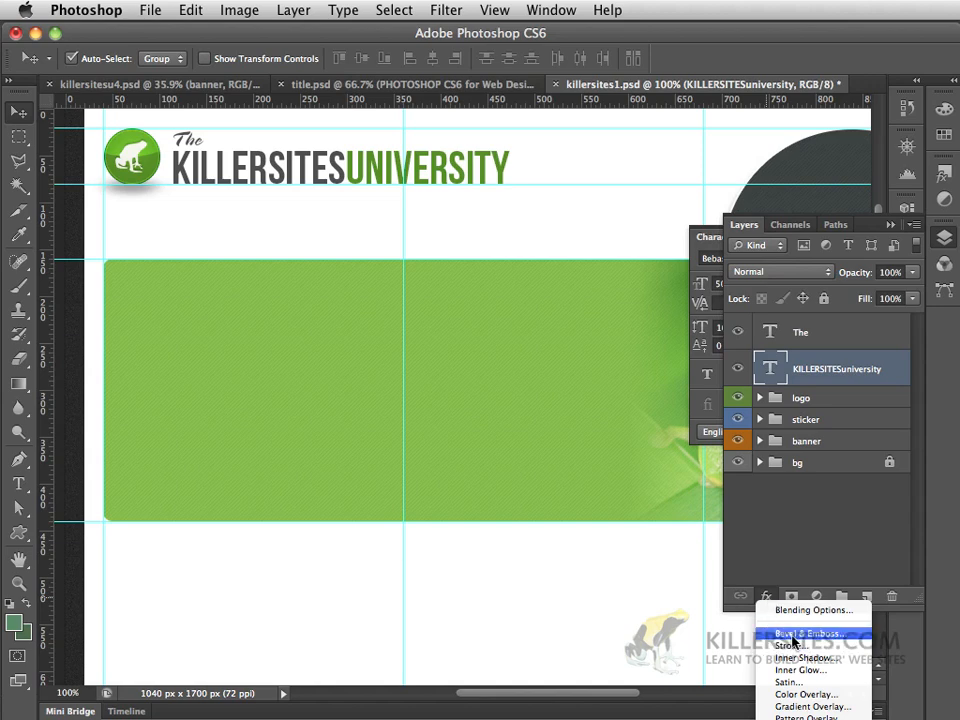
{"action": "left_click", "coordinate": [812, 632]}
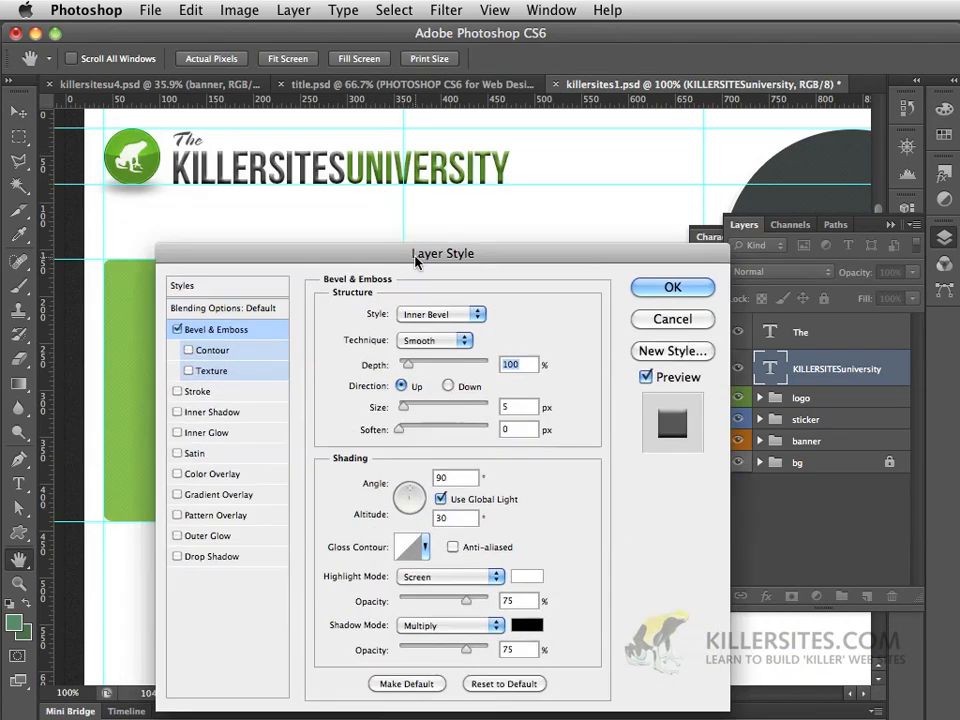
{"action": "left_click_drag", "start_coordinate": [444, 252], "coordinate": [408, 206]}
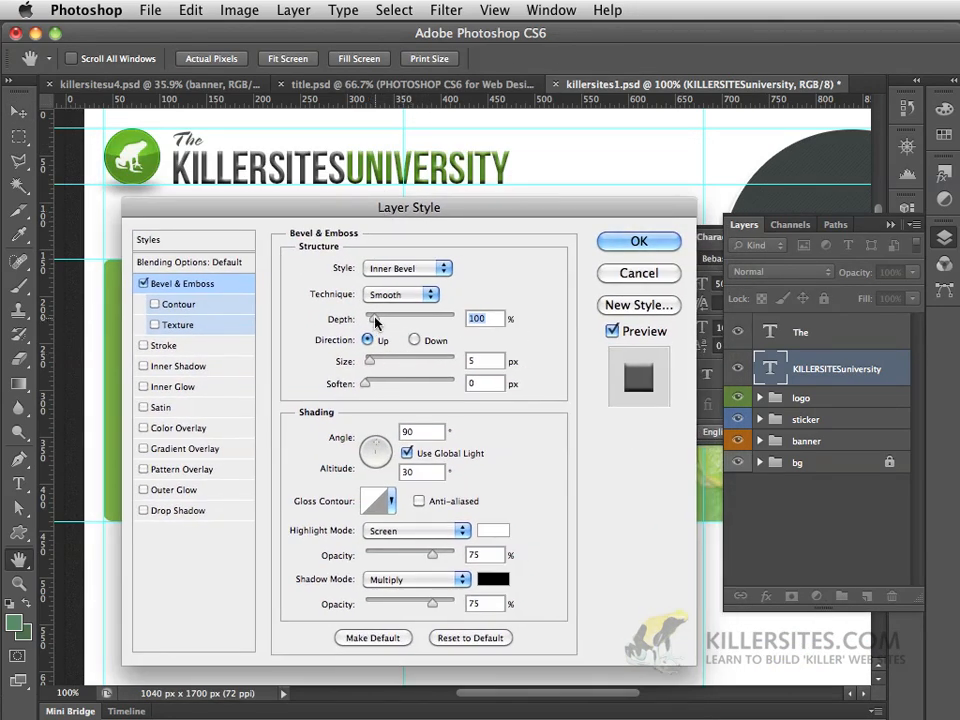
{"action": "left_click_drag", "start_coordinate": [376, 318], "coordinate": [368, 318]}
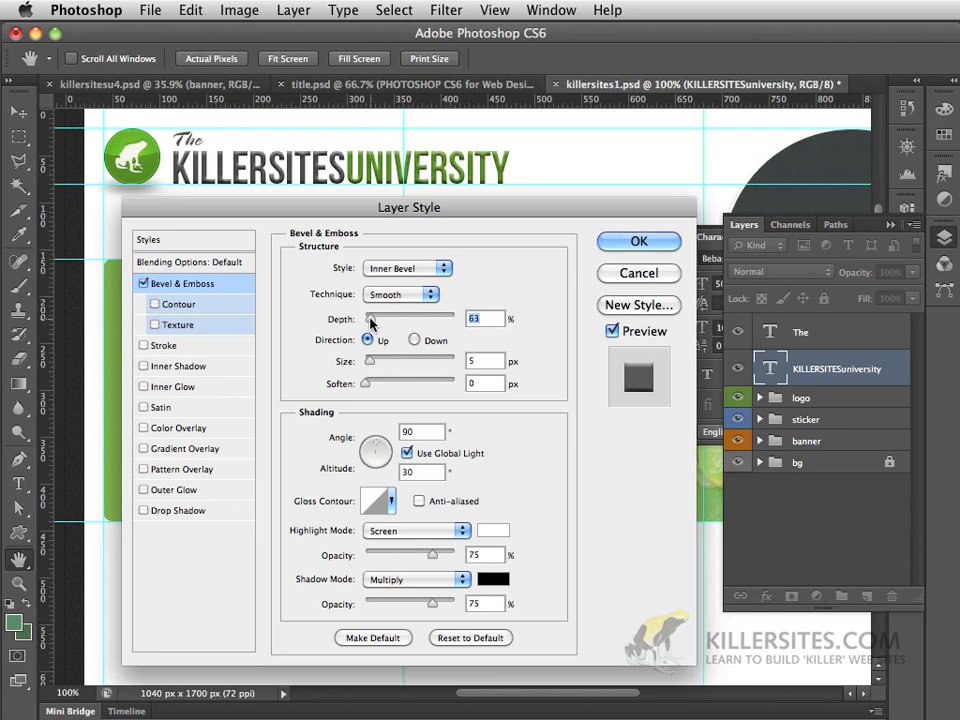
{"action": "mouse_move", "coordinate": [460, 284]}
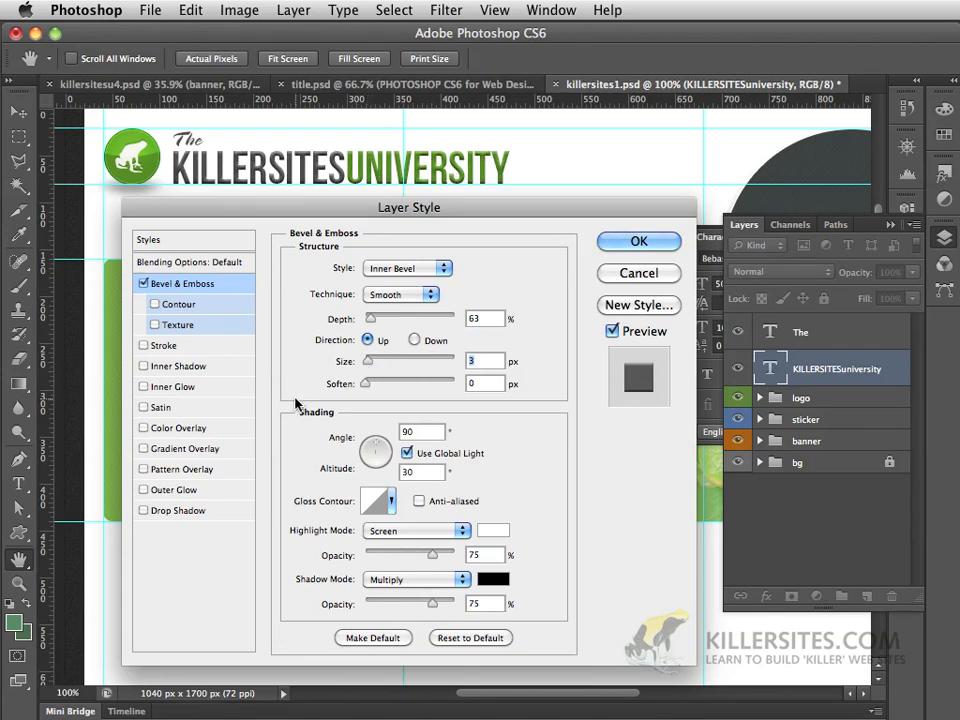
Reduce the bevel Size to 2 px, enable Drop Shadow and apply the layer style
{"action": "left_click", "coordinate": [144, 510]}
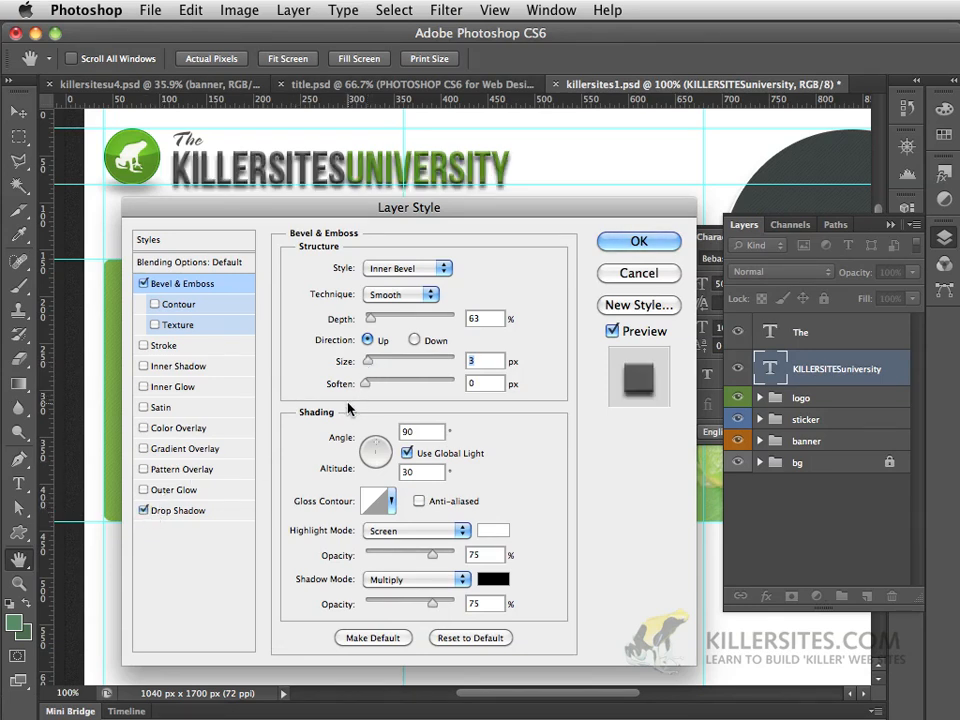
{"action": "left_click_drag", "start_coordinate": [372, 360], "coordinate": [368, 360]}
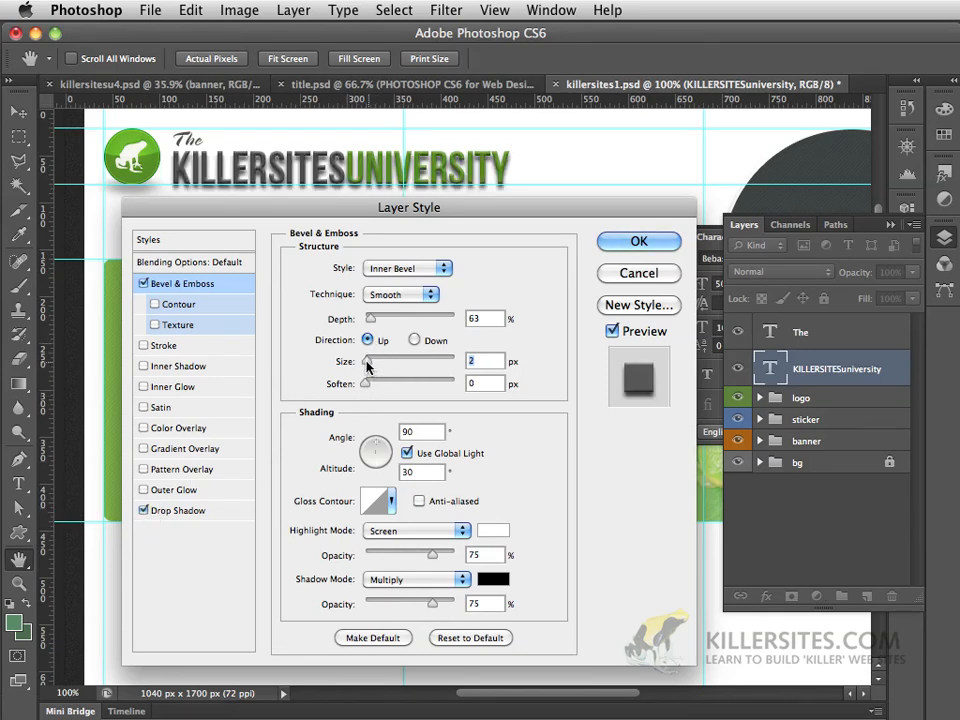
{"action": "left_click_drag", "start_coordinate": [370, 360], "coordinate": [364, 360]}
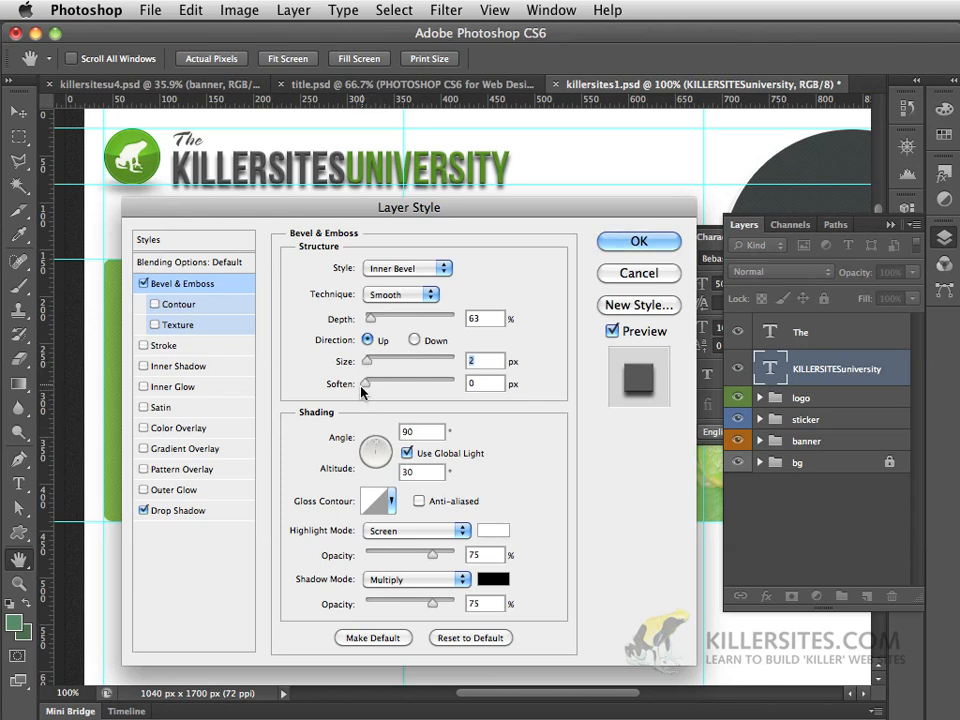
{"action": "left_click", "coordinate": [176, 510]}
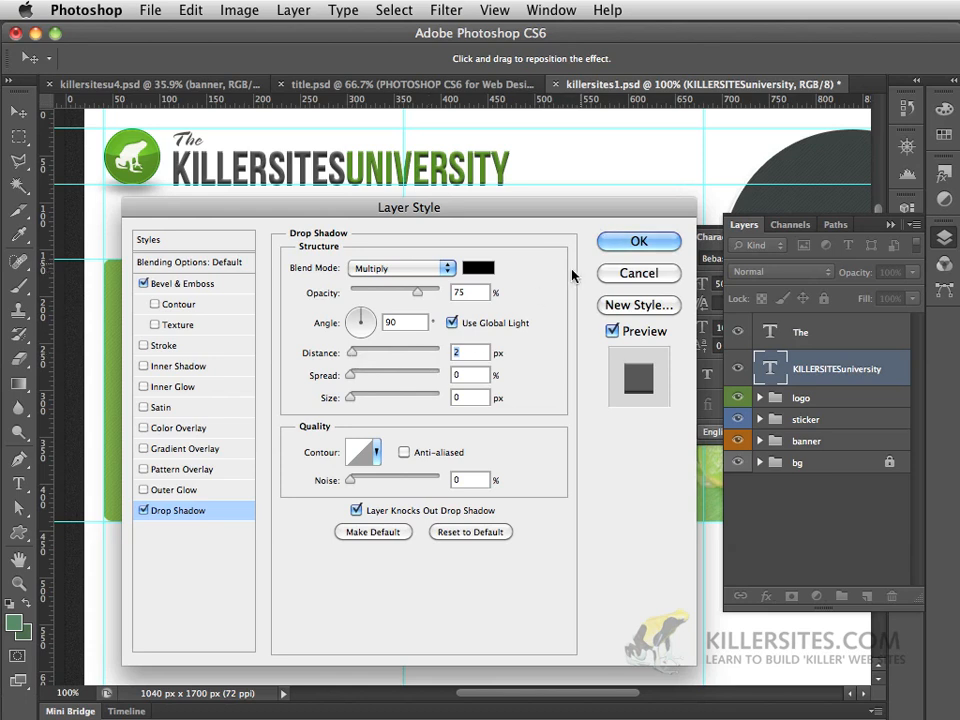
{"action": "left_click", "coordinate": [638, 240]}
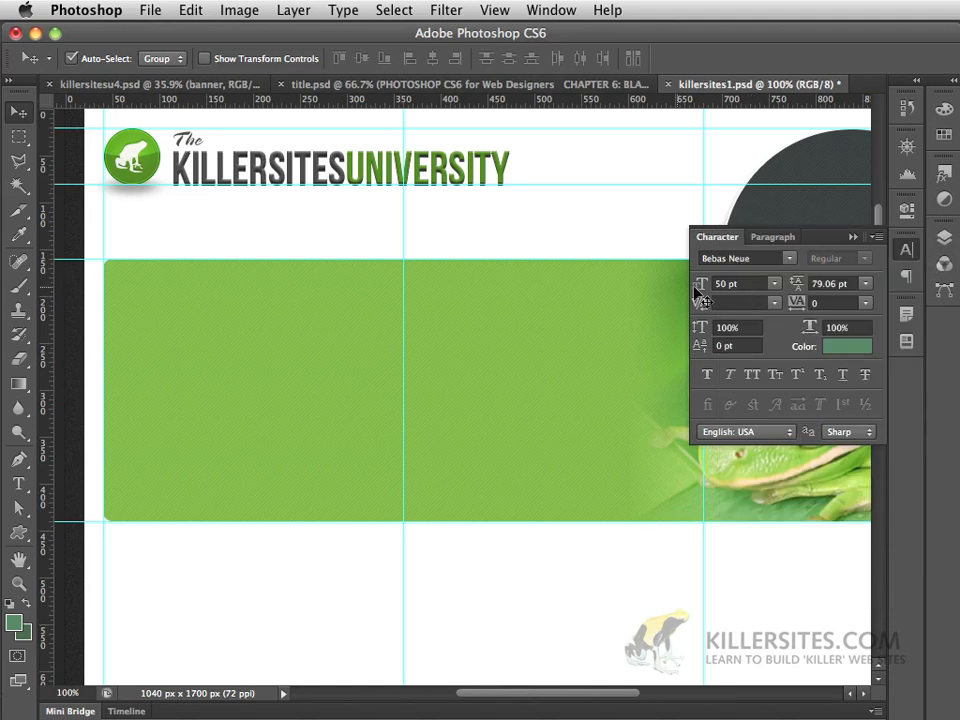
{"action": "mouse_move", "coordinate": [236, 190]}
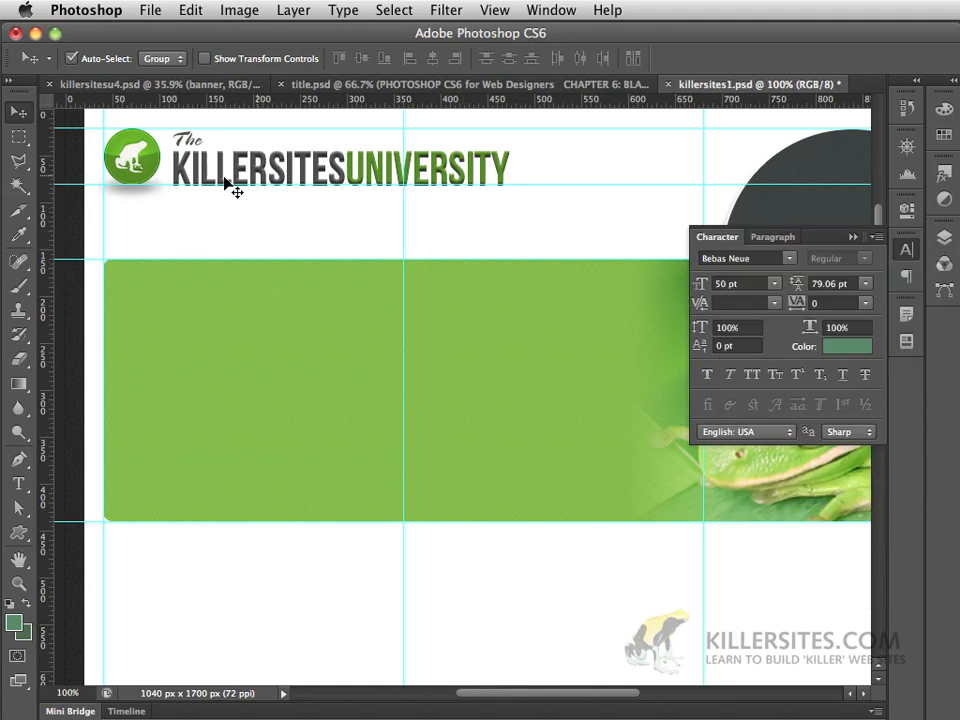
{"action": "mouse_move", "coordinate": [168, 338]}
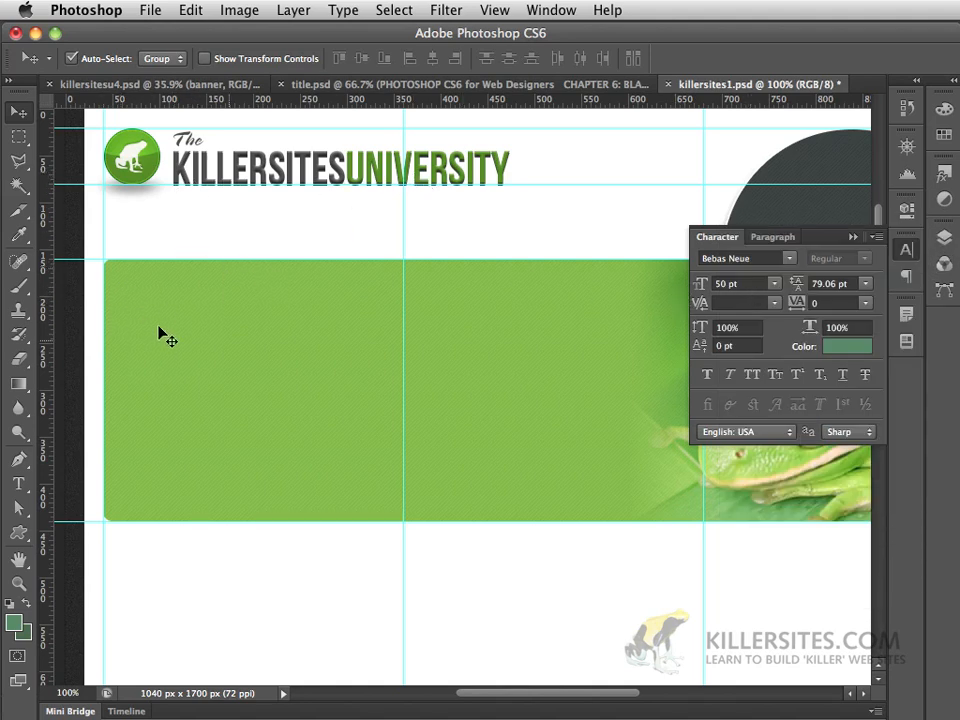